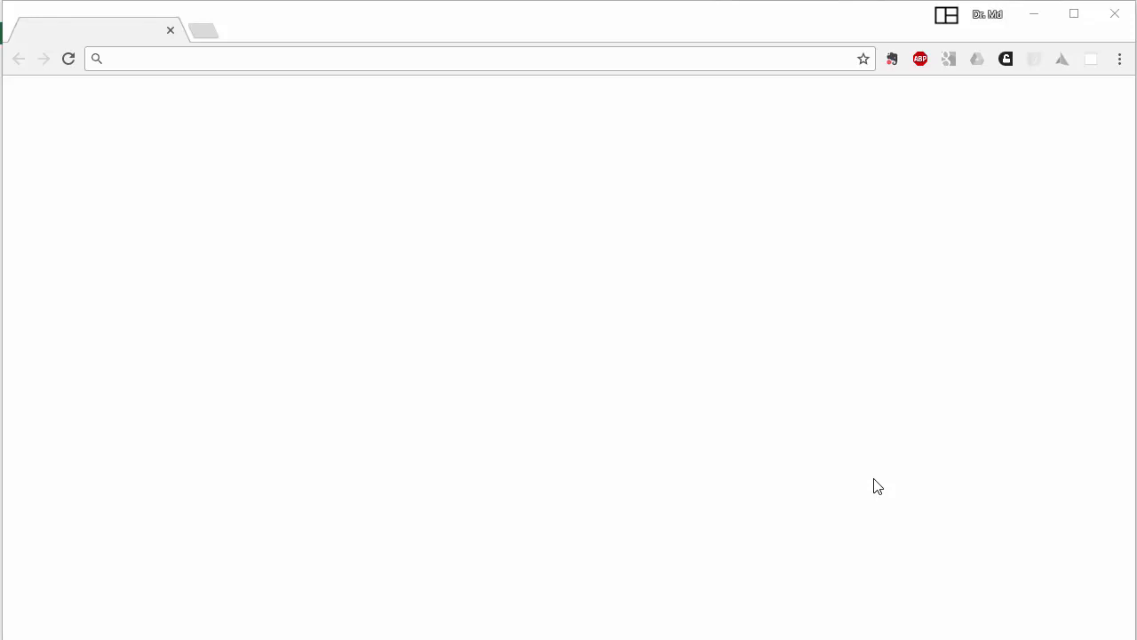
{"action": "mouse_move", "coordinate": [768, 436]}
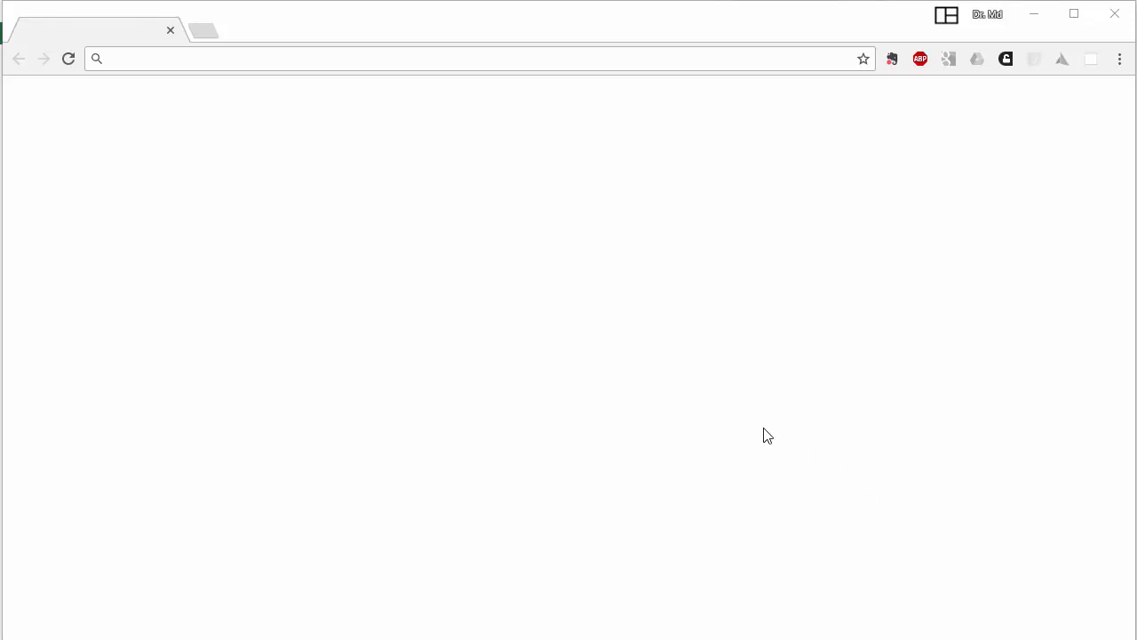
{"action": "mouse_move", "coordinate": [658, 451]}
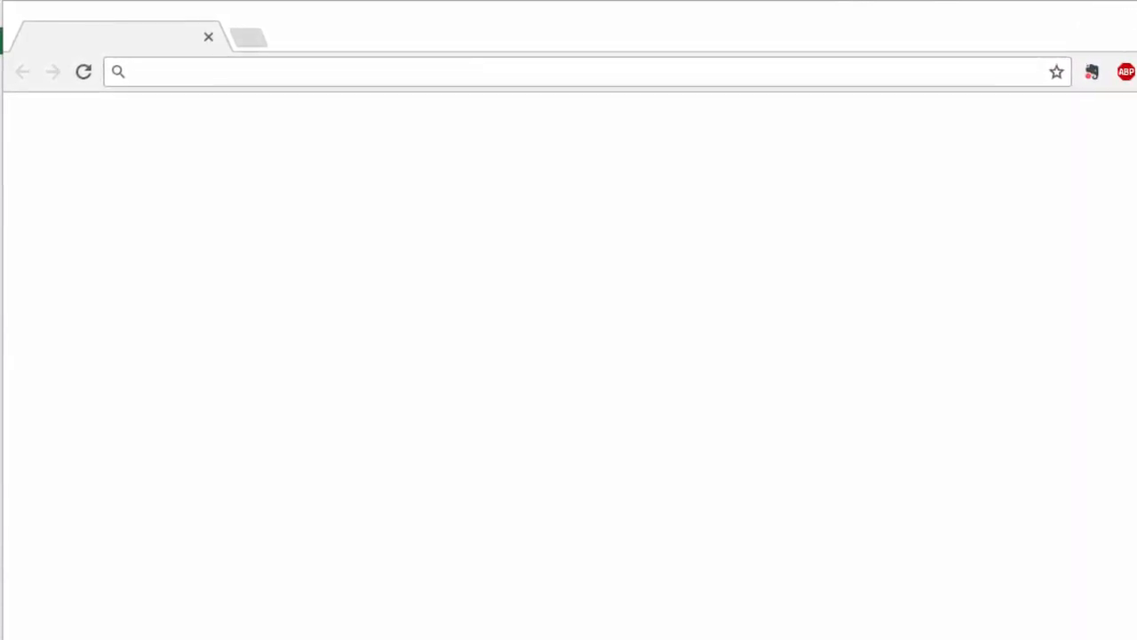
Search Google for SEC.gov and open the 'SEC.gov | HOME' result
{"action": "type", "text": "SEC.gov"}
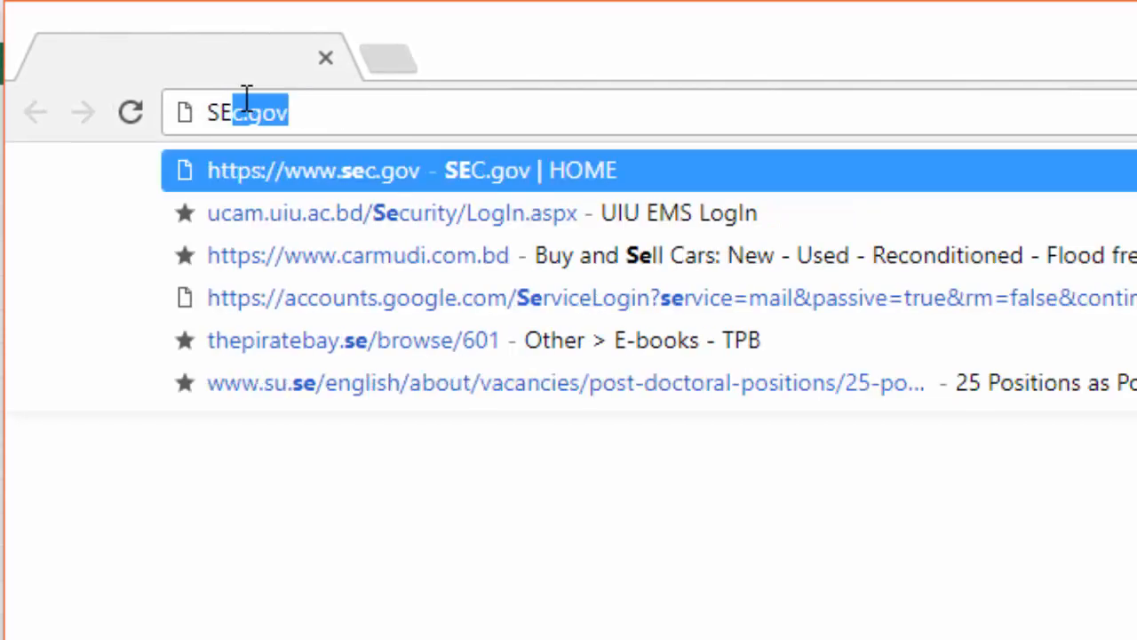
{"action": "key", "text": "Backspace"}
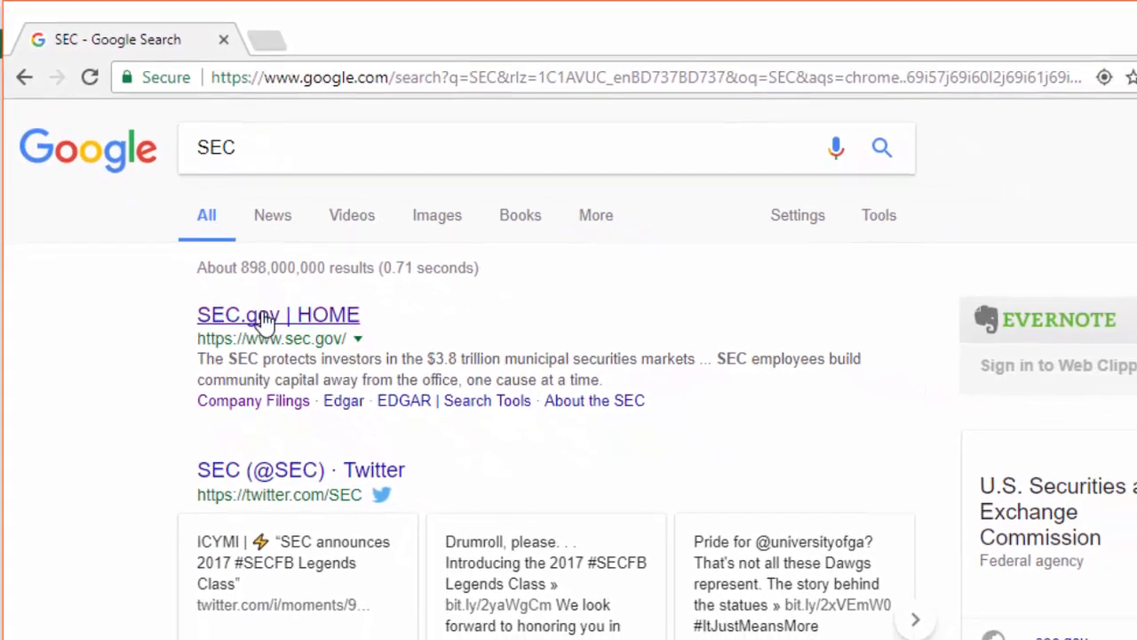
{"action": "left_click", "coordinate": [278, 314]}
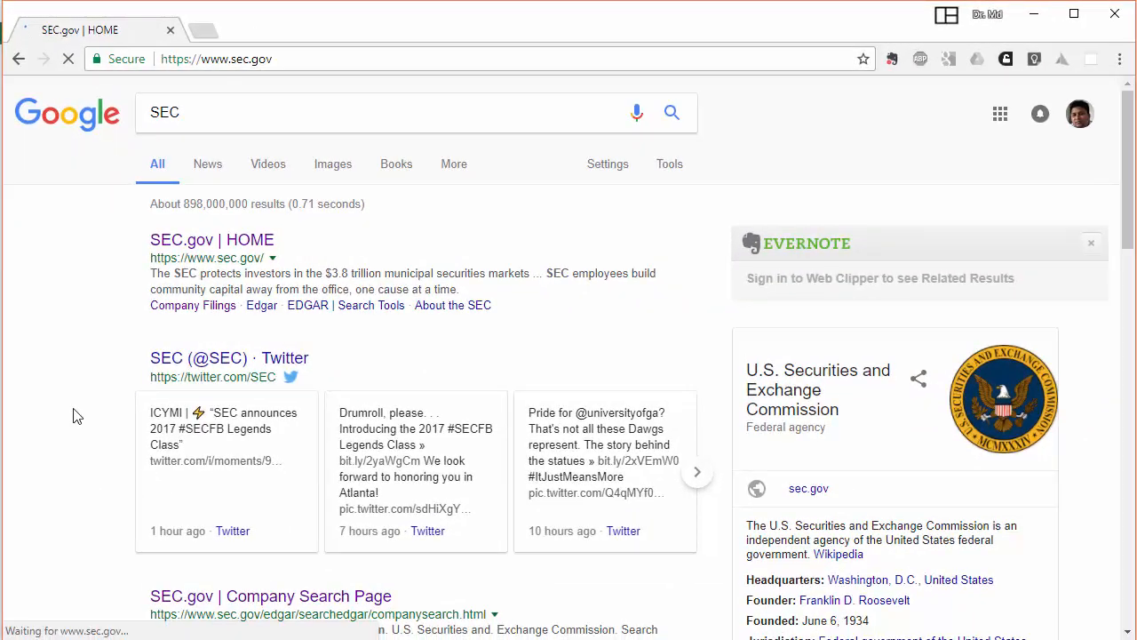
Let the SEC.gov home page finish loading
{"action": "left_click", "coordinate": [212, 239]}
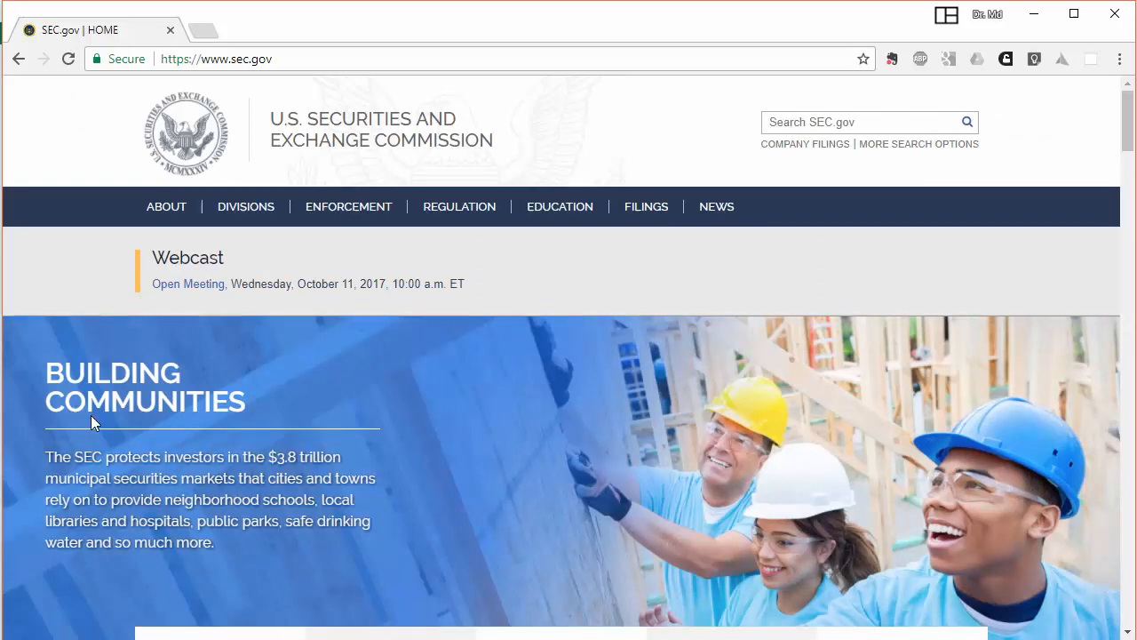
{"action": "mouse_move", "coordinate": [4, 310]}
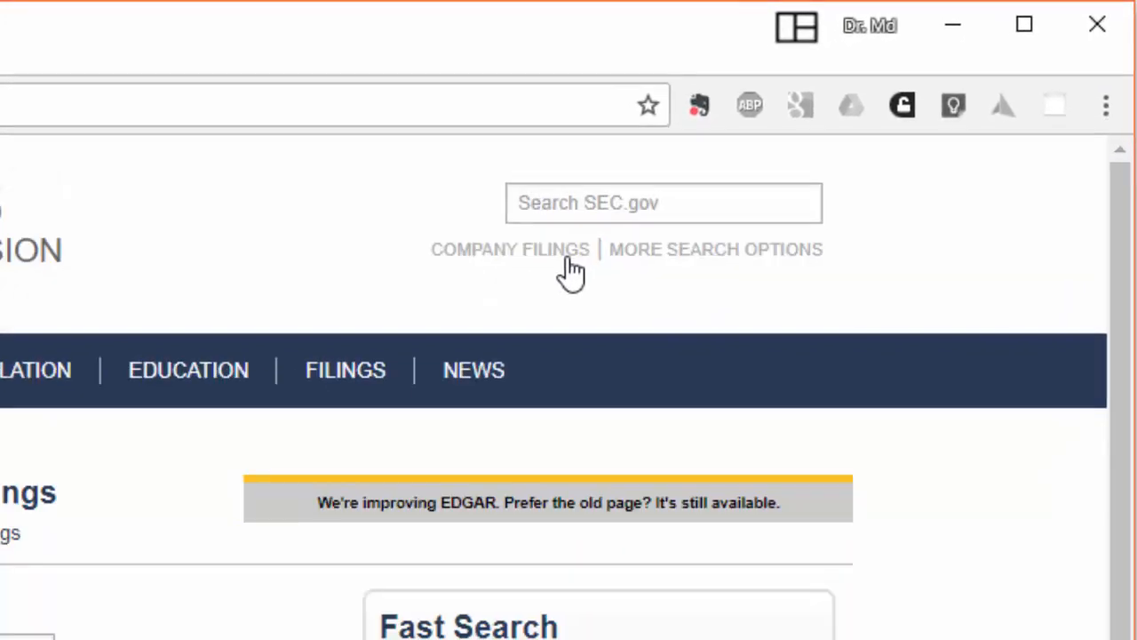
Open EDGAR Company Filings and enter ticker SGY in Fast Search
{"action": "left_click", "coordinate": [510, 249]}
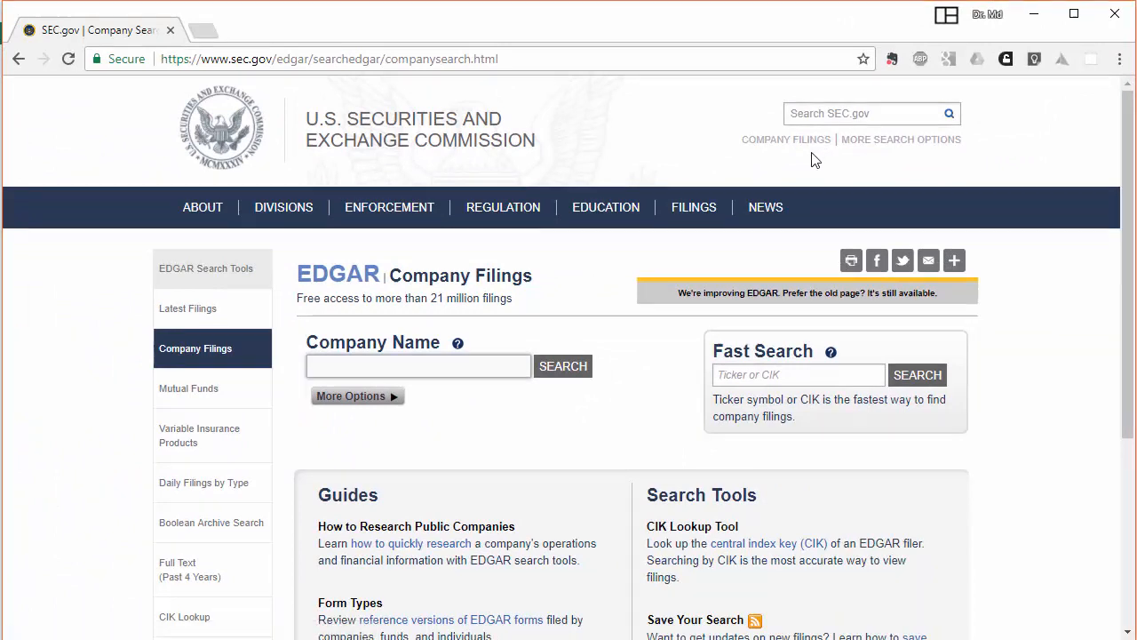
{"action": "mouse_move", "coordinate": [287, 287]}
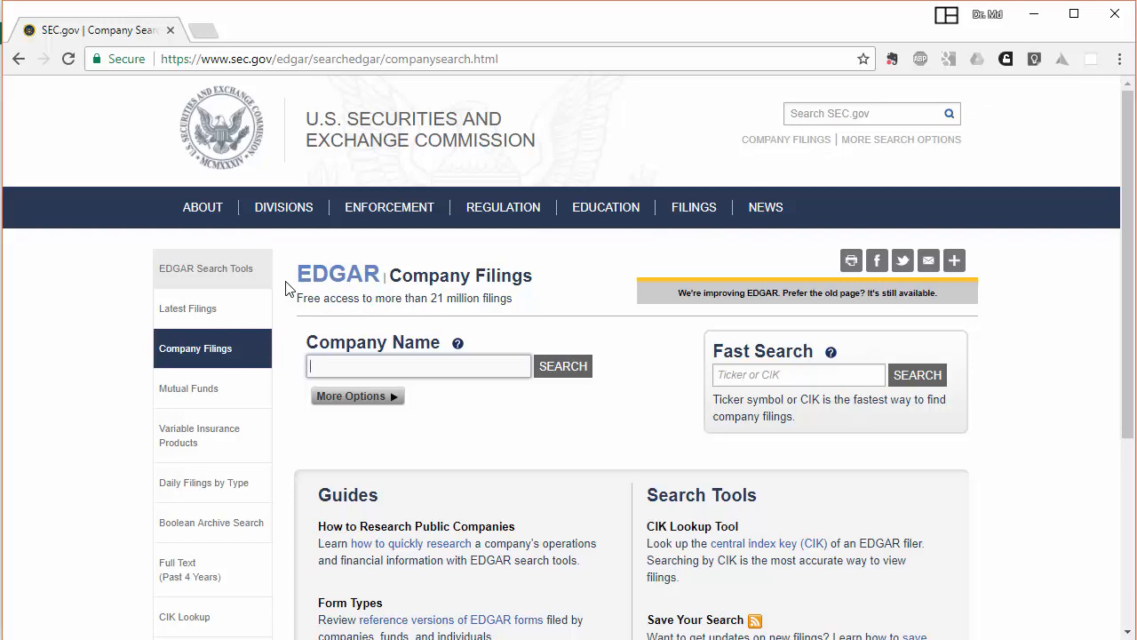
{"action": "mouse_move", "coordinate": [717, 384]}
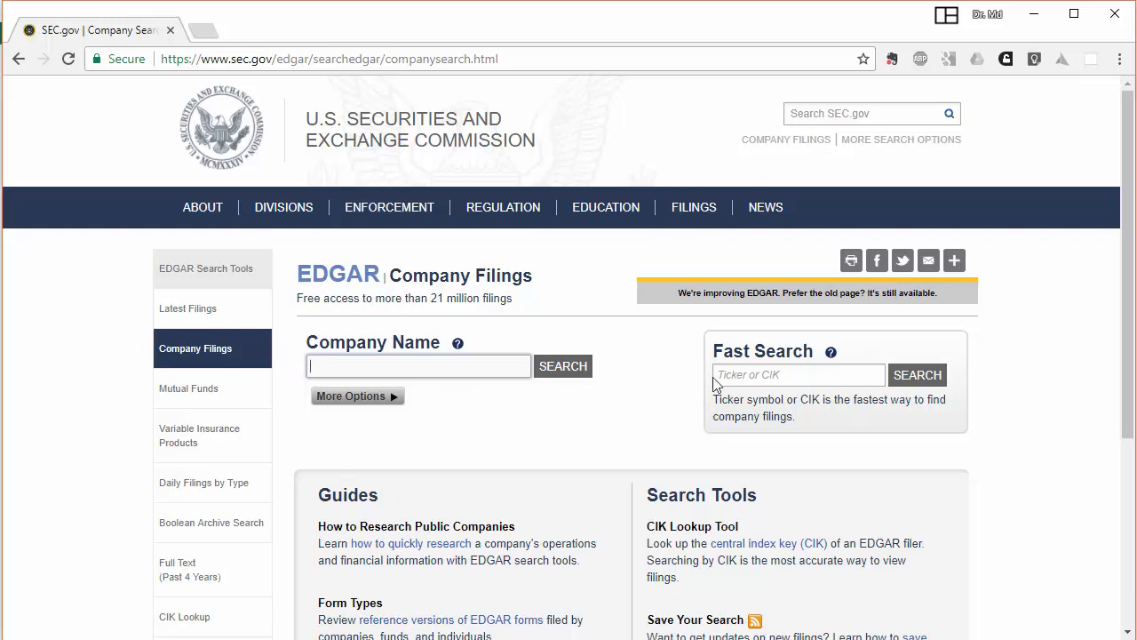
{"action": "mouse_move", "coordinate": [757, 378]}
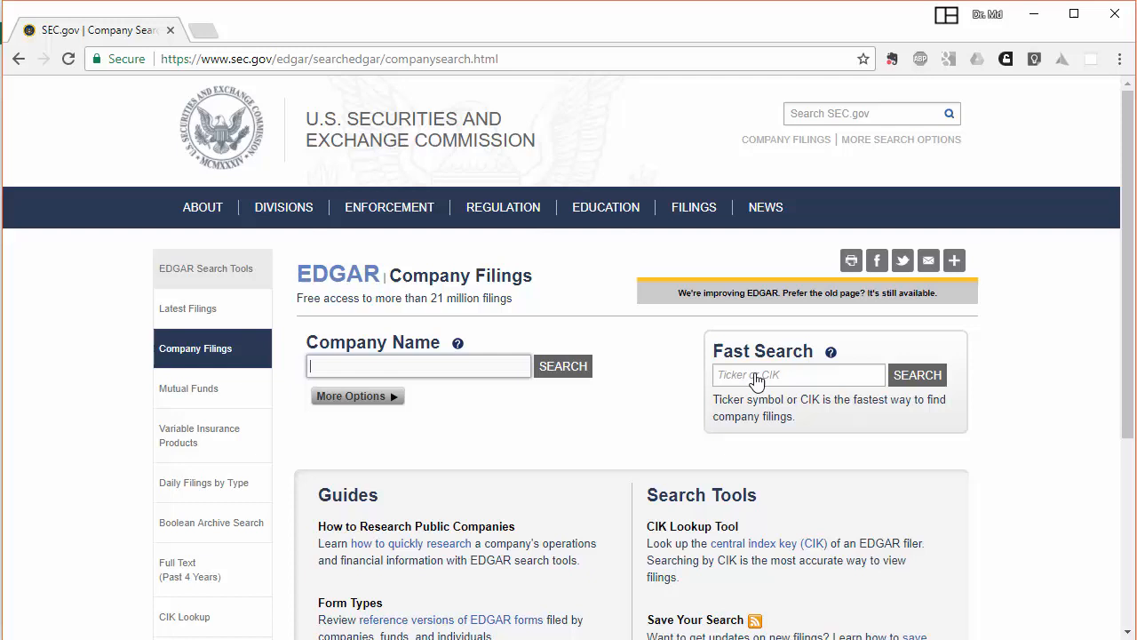
{"action": "left_click", "coordinate": [797, 374]}
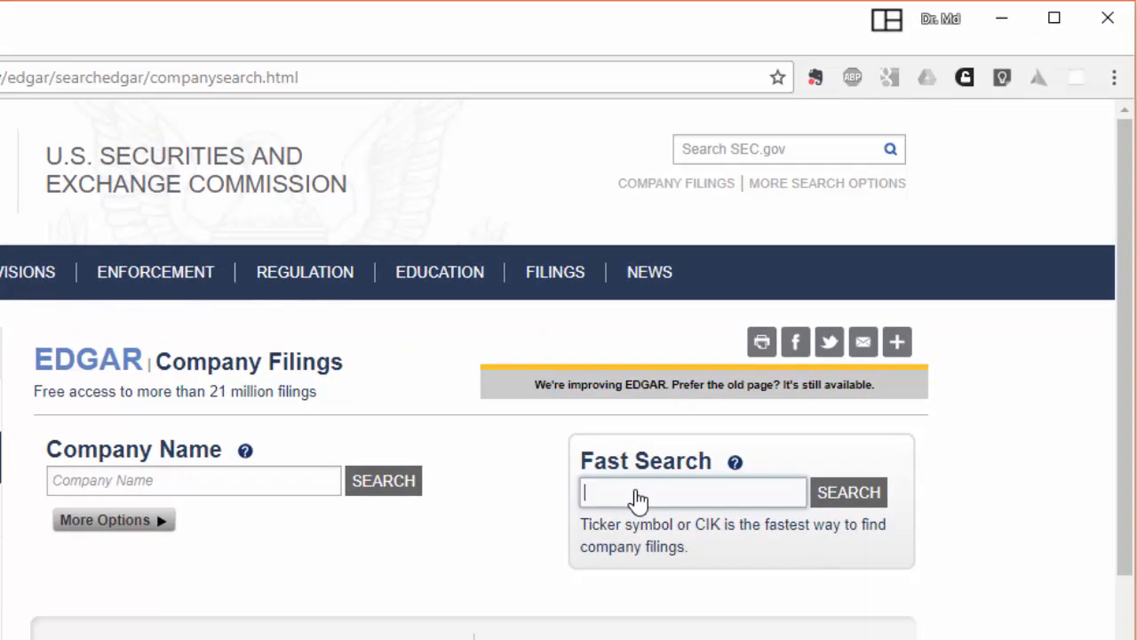
{"action": "type", "text": "SGY"}
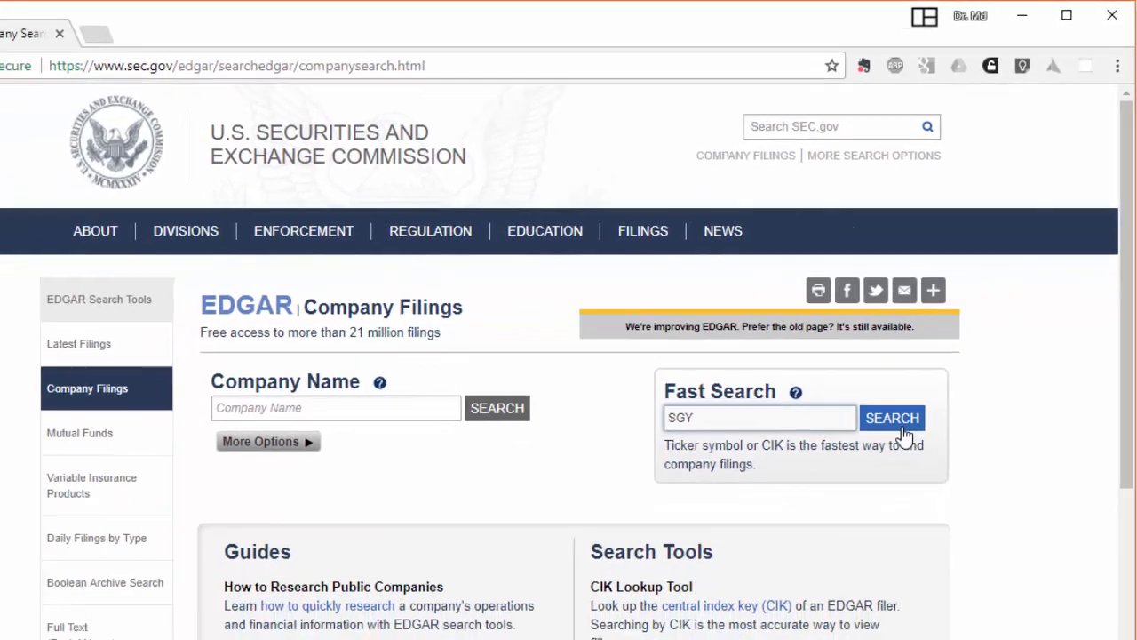
Look up SGY filings and browse Stone Energy's filing list
{"action": "left_click", "coordinate": [892, 418]}
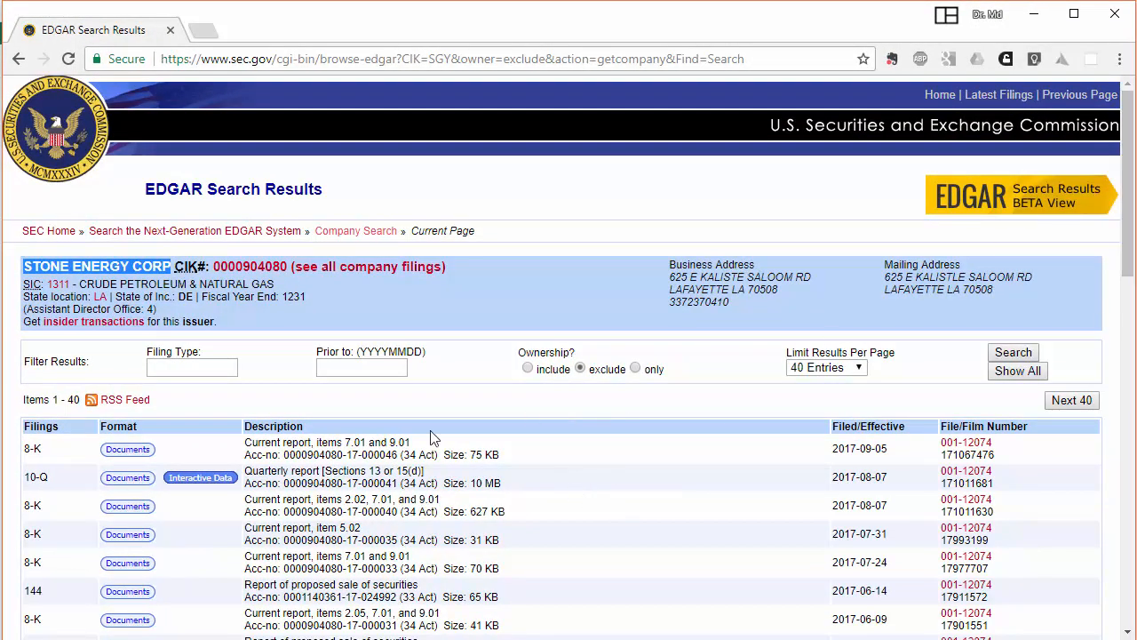
{"action": "mouse_move", "coordinate": [351, 449]}
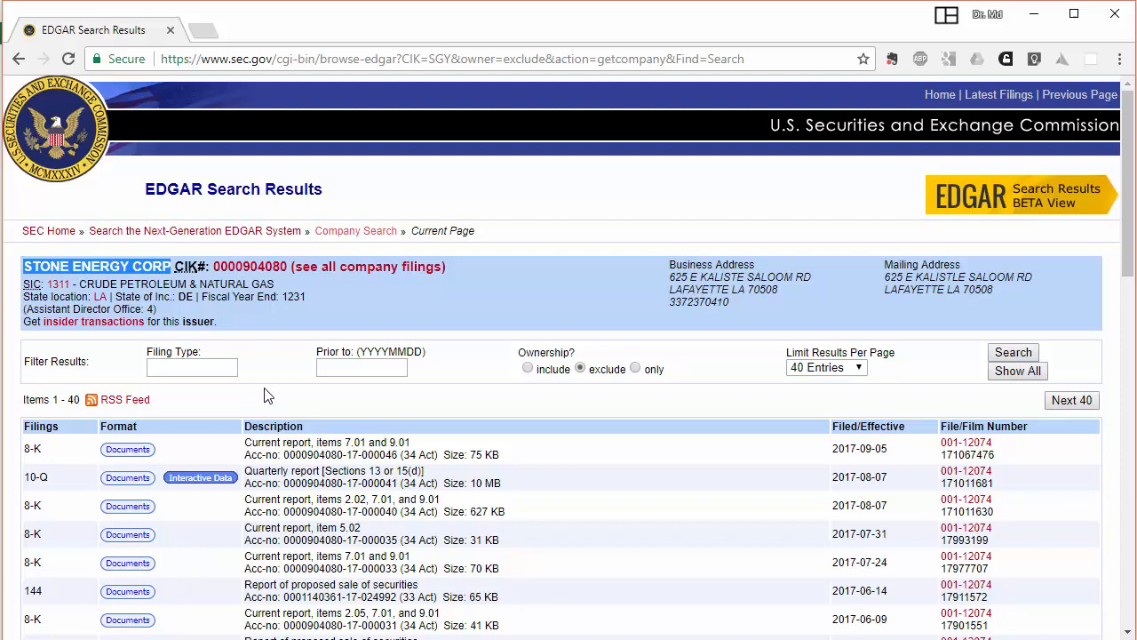
{"action": "mouse_move", "coordinate": [293, 480]}
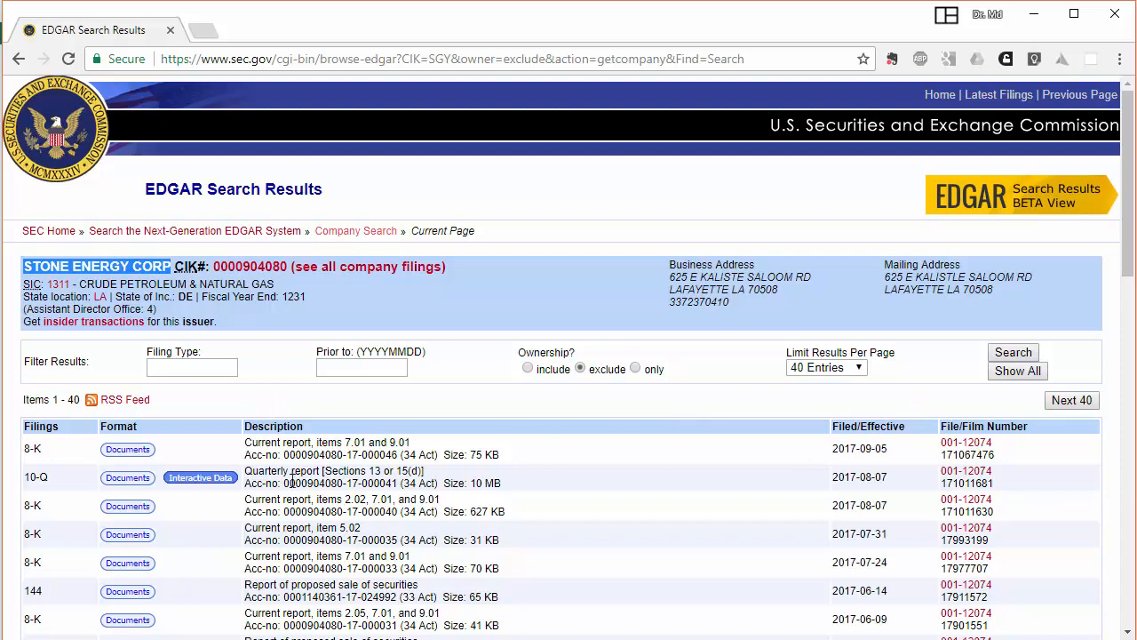
{"action": "scroll", "scroll_direction": "down", "scroll_amount": 3}
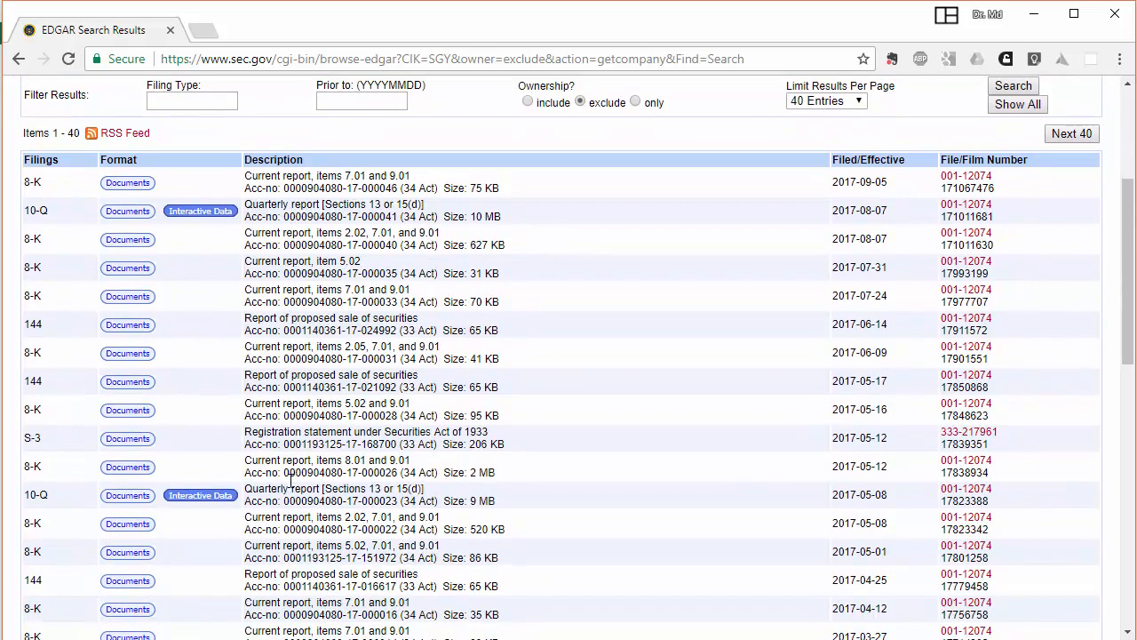
{"action": "scroll", "scroll_direction": "down", "scroll_amount": 3}
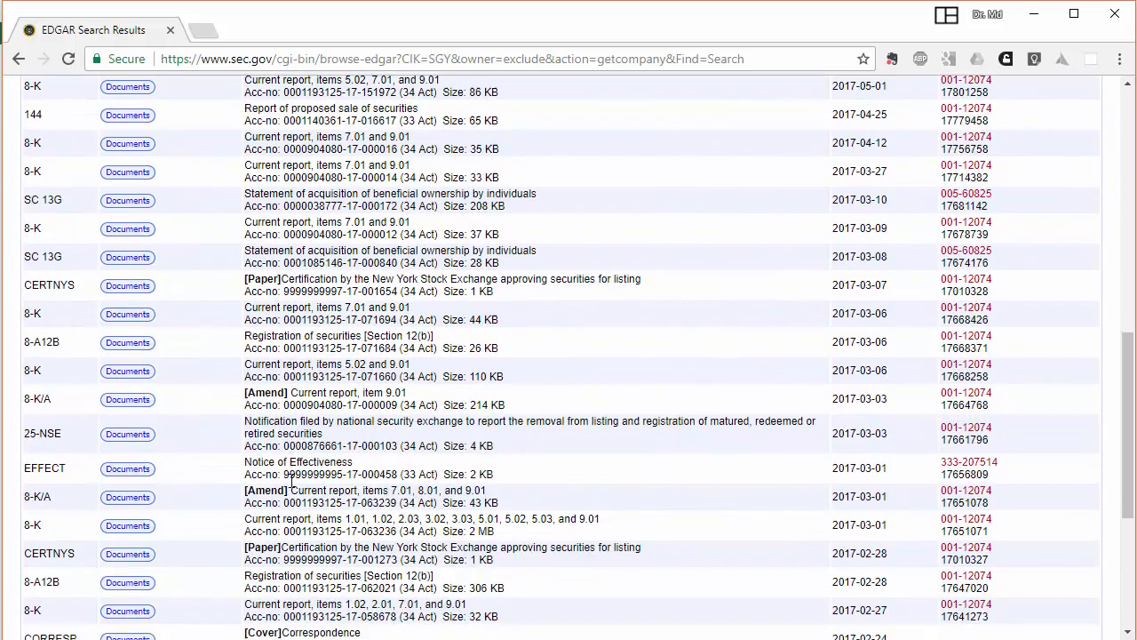
{"action": "scroll", "scroll_direction": "up", "scroll_amount": 3}
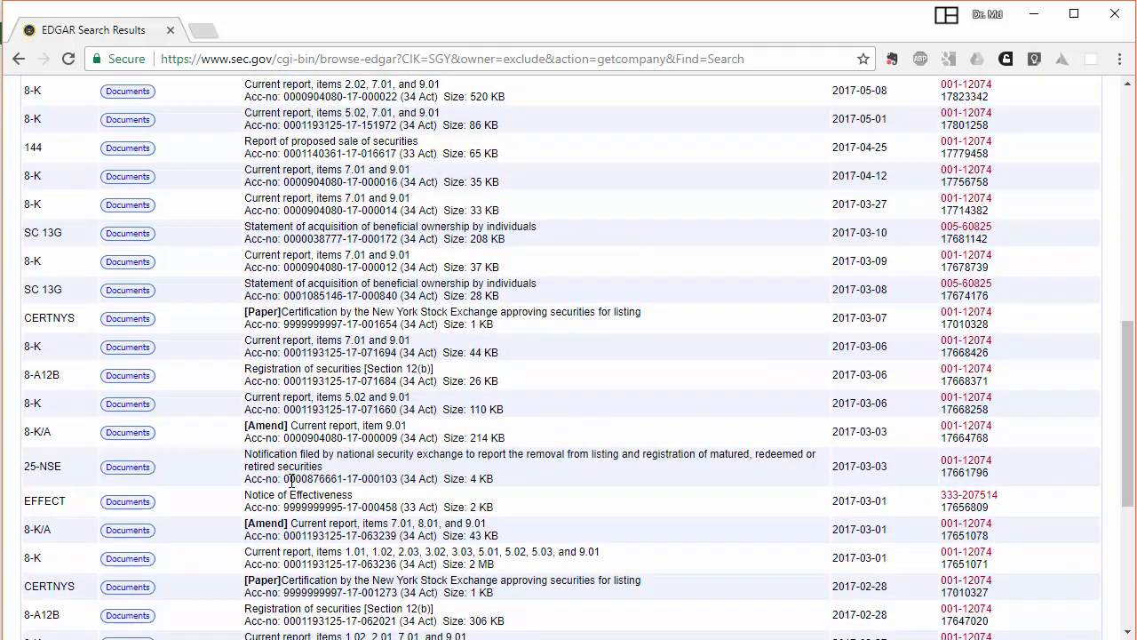
{"action": "scroll", "scroll_direction": "up", "scroll_amount": 3}
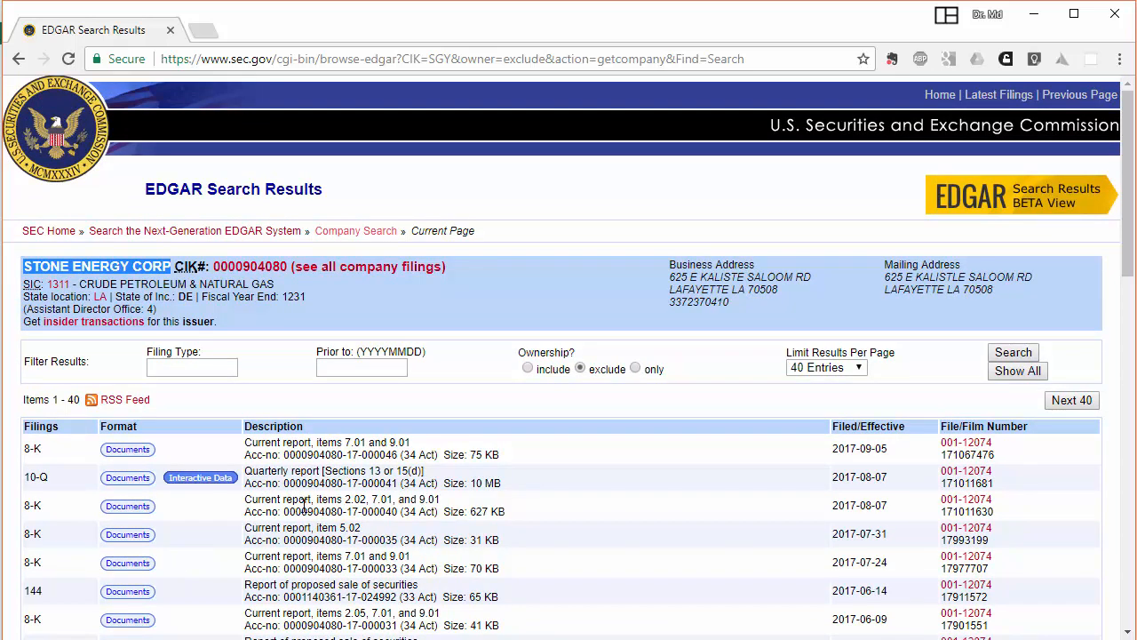
{"action": "scroll", "scroll_direction": "down", "scroll_amount": 3}
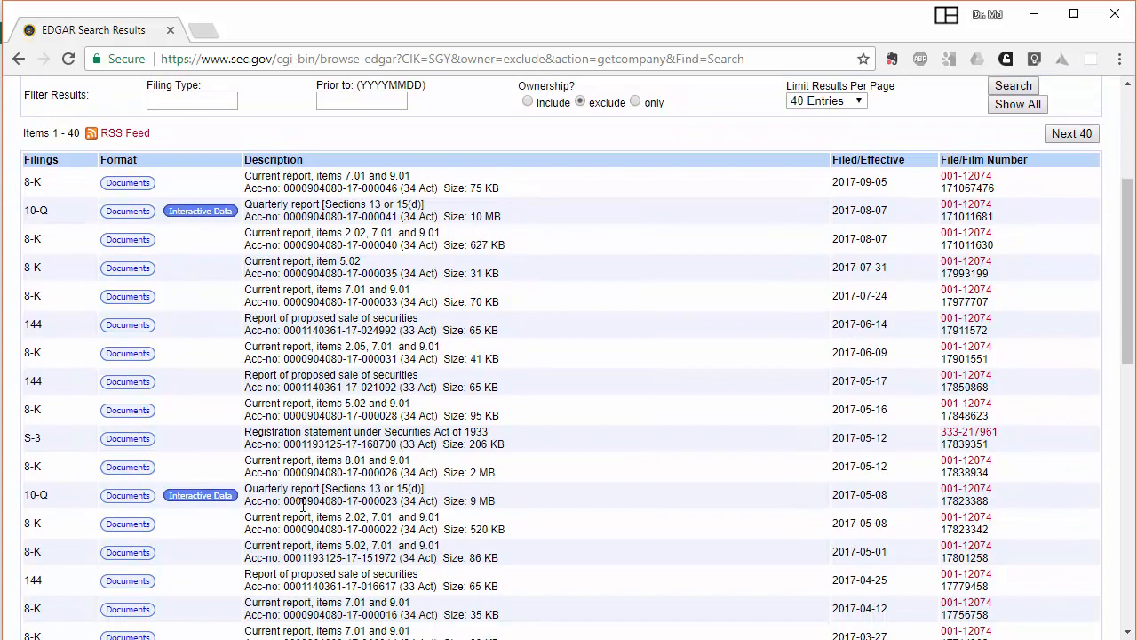
{"action": "scroll", "scroll_direction": "down", "scroll_amount": 3}
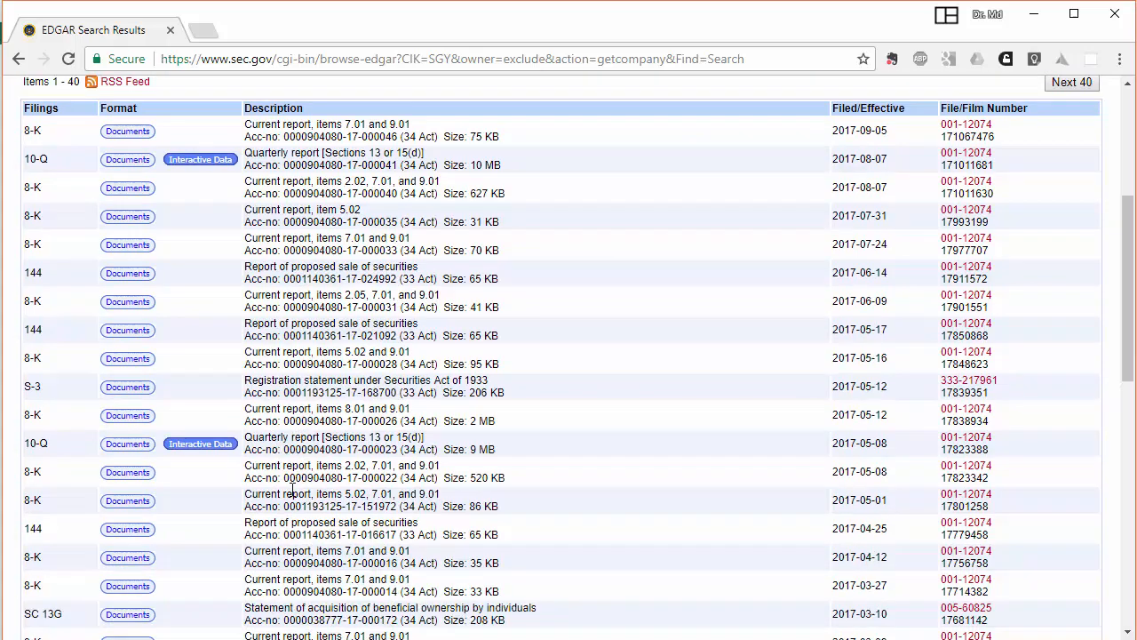
{"action": "scroll", "scroll_direction": "up", "scroll_amount": 3}
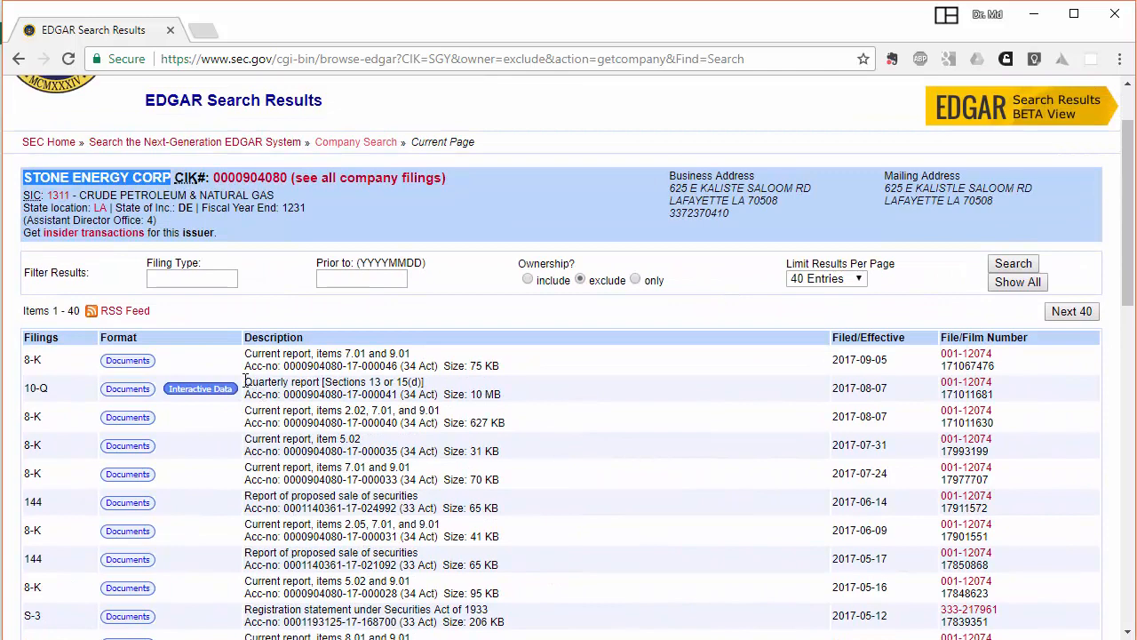
{"action": "double_click", "coordinate": [333, 381]}
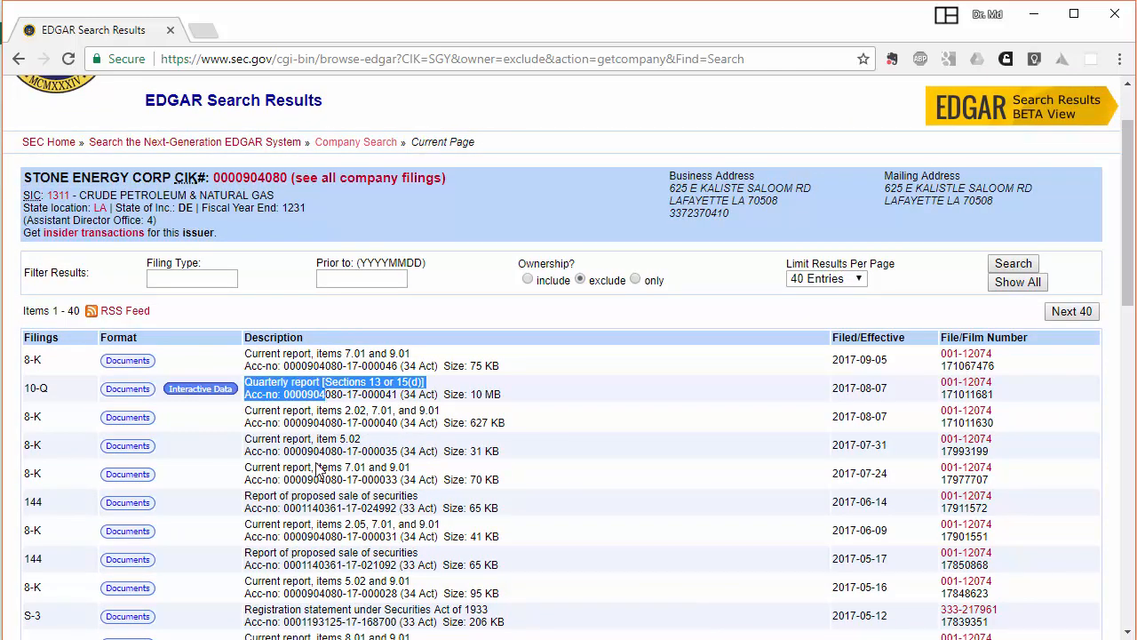
{"action": "scroll", "scroll_direction": "down", "scroll_amount": 3}
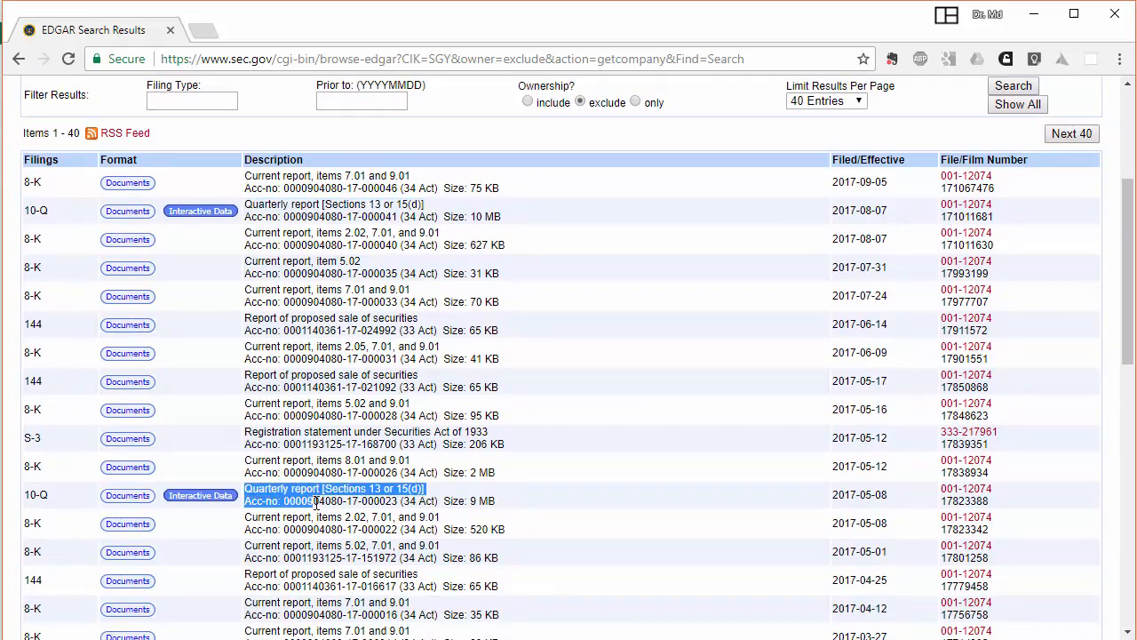
{"action": "scroll", "scroll_direction": "down", "scroll_amount": 3}
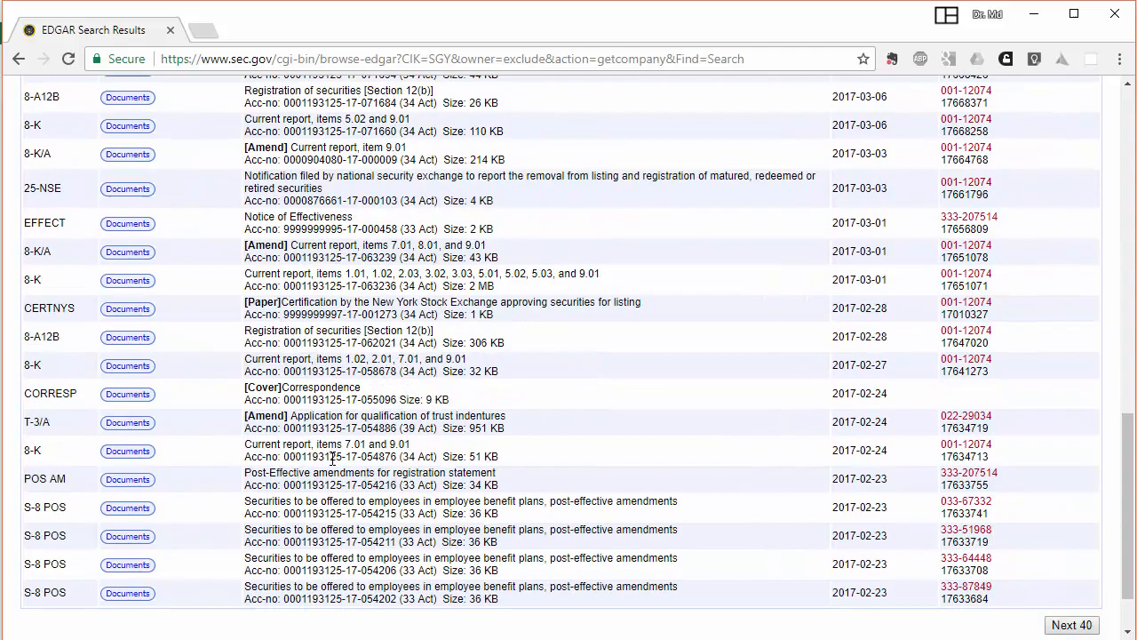
{"action": "scroll", "scroll_direction": "down", "scroll_amount": 3}
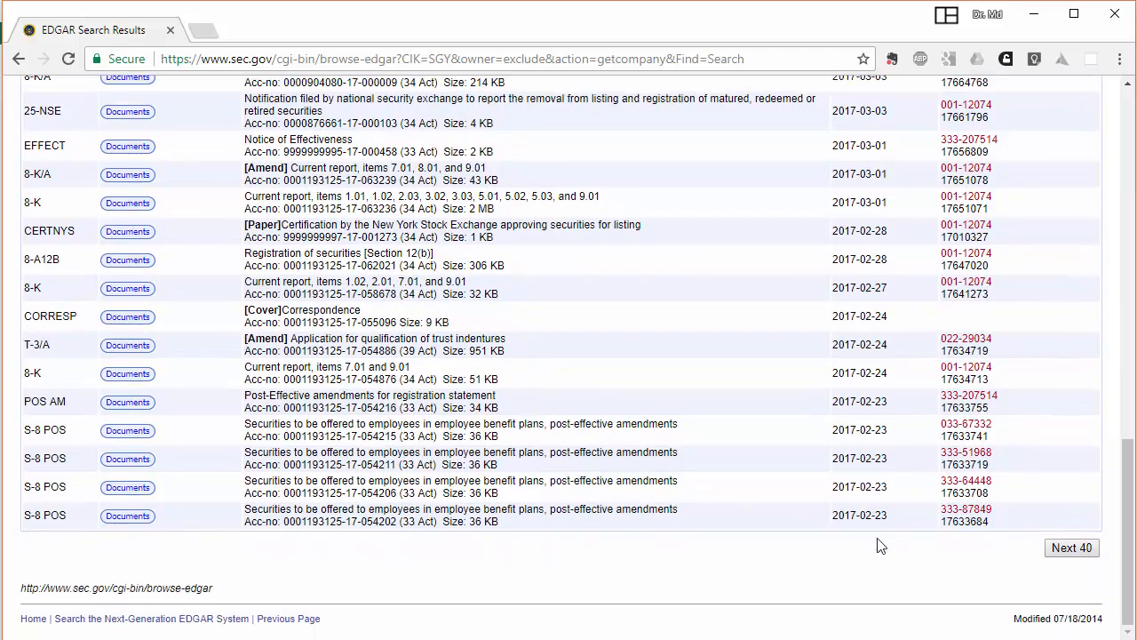
{"action": "left_click", "coordinate": [1072, 548]}
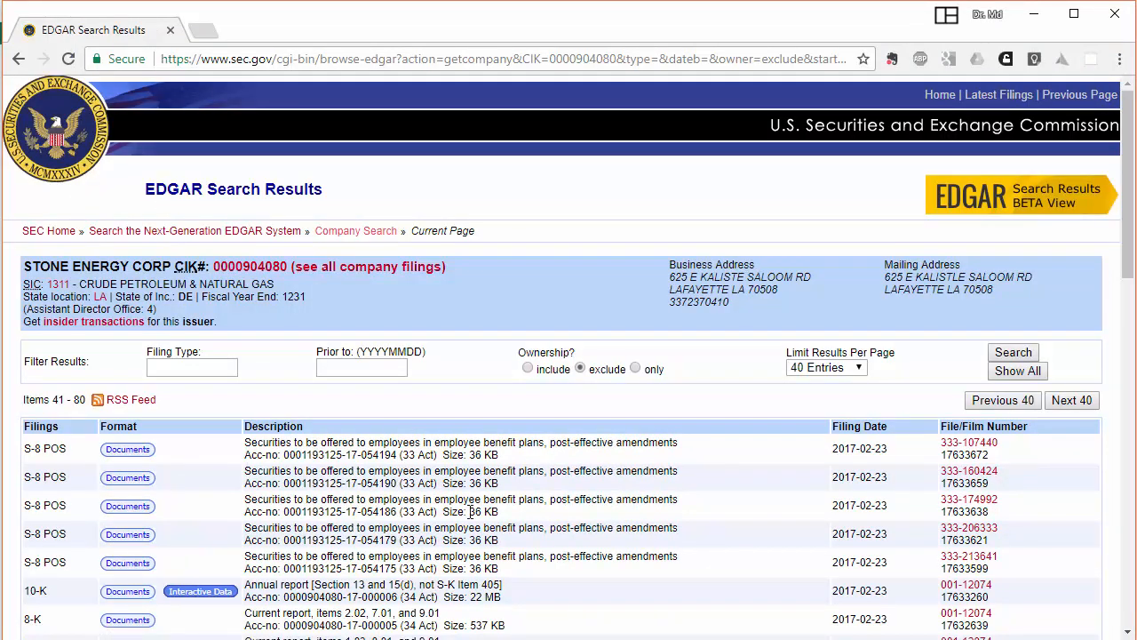
{"action": "scroll", "scroll_direction": "down", "scroll_amount": 3}
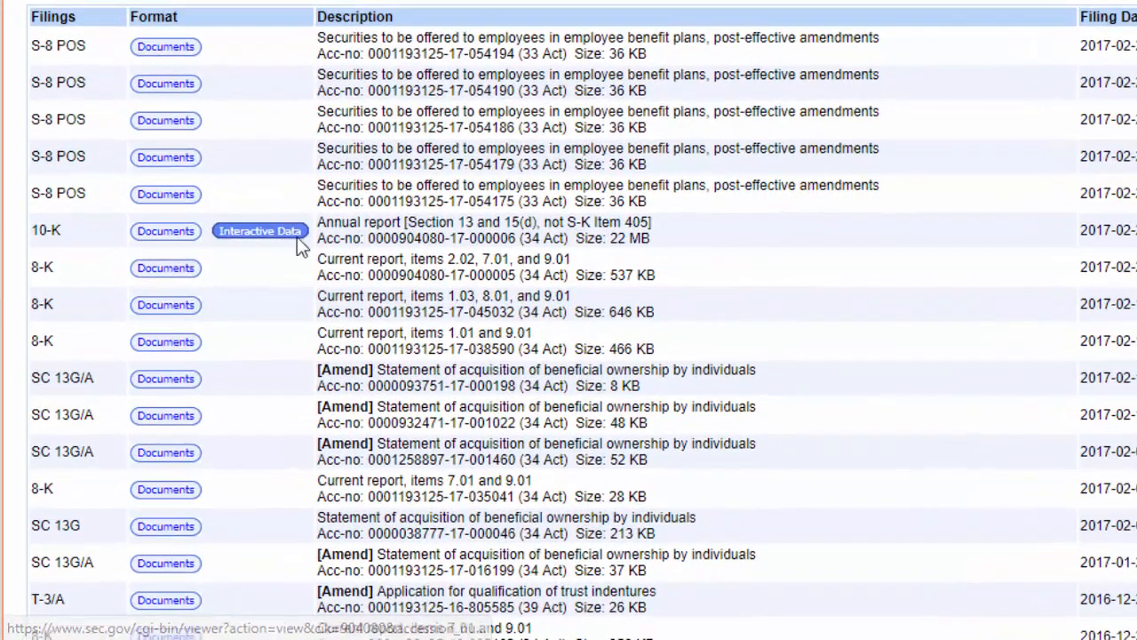
{"action": "double_click", "coordinate": [45, 230]}
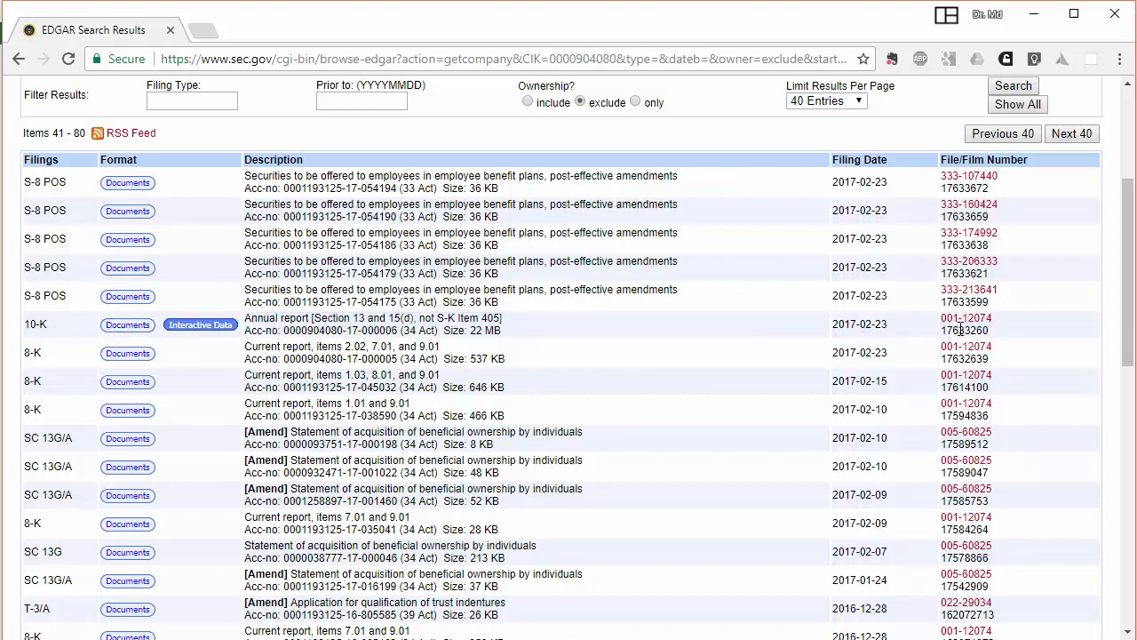
{"action": "mouse_move", "coordinate": [238, 358]}
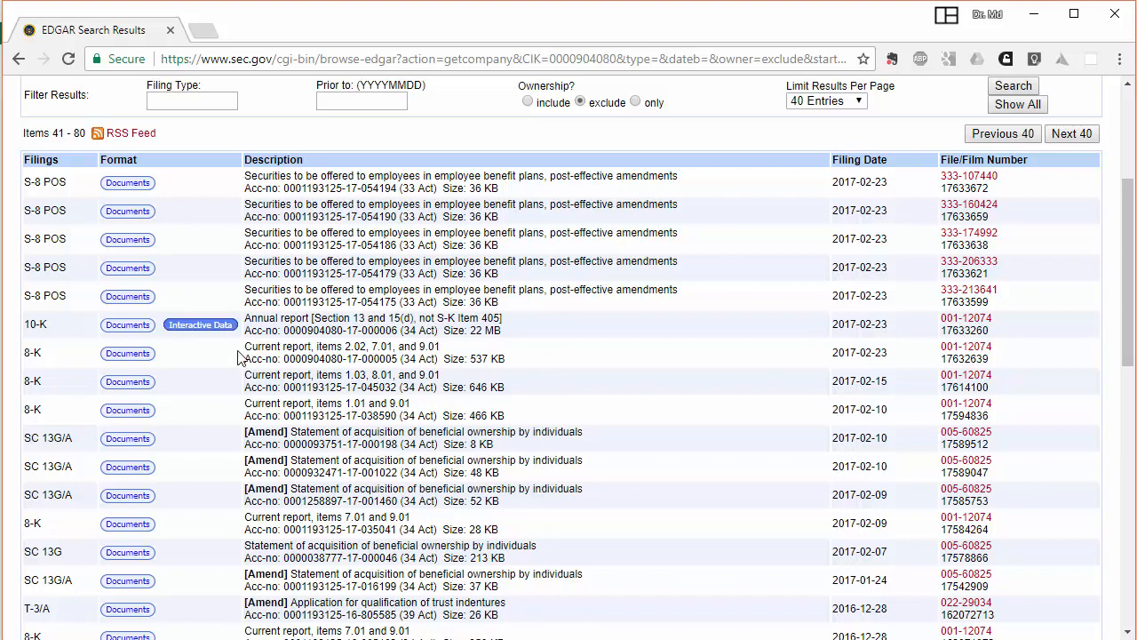
{"action": "scroll", "scroll_direction": "down", "scroll_amount": 3}
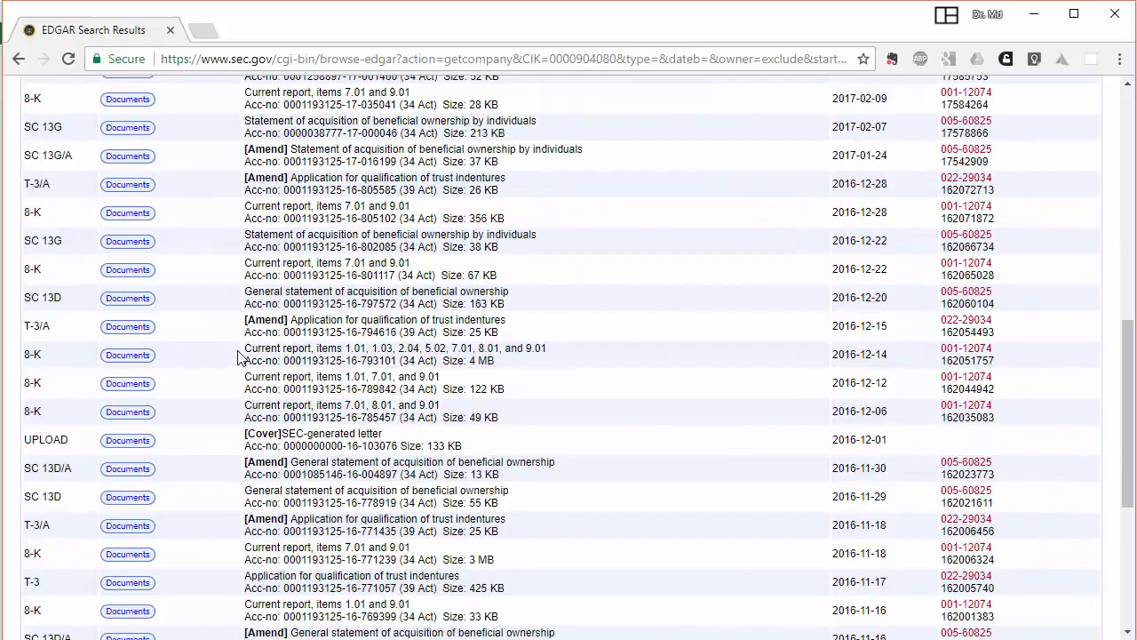
{"action": "scroll", "scroll_direction": "down", "scroll_amount": 3}
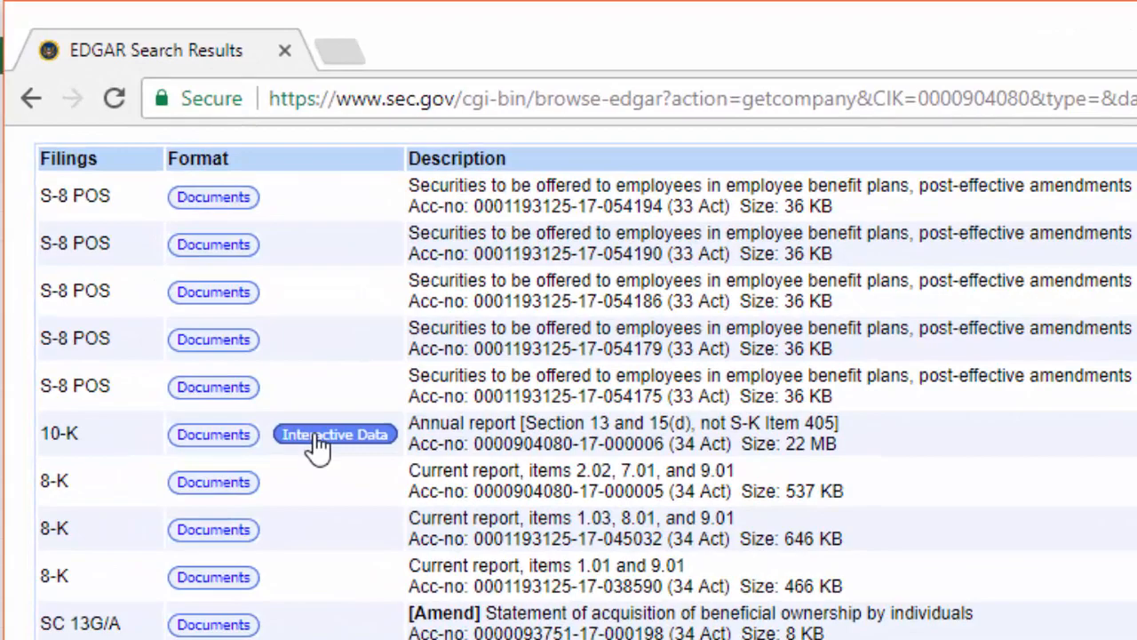
{"action": "left_click", "coordinate": [335, 435]}
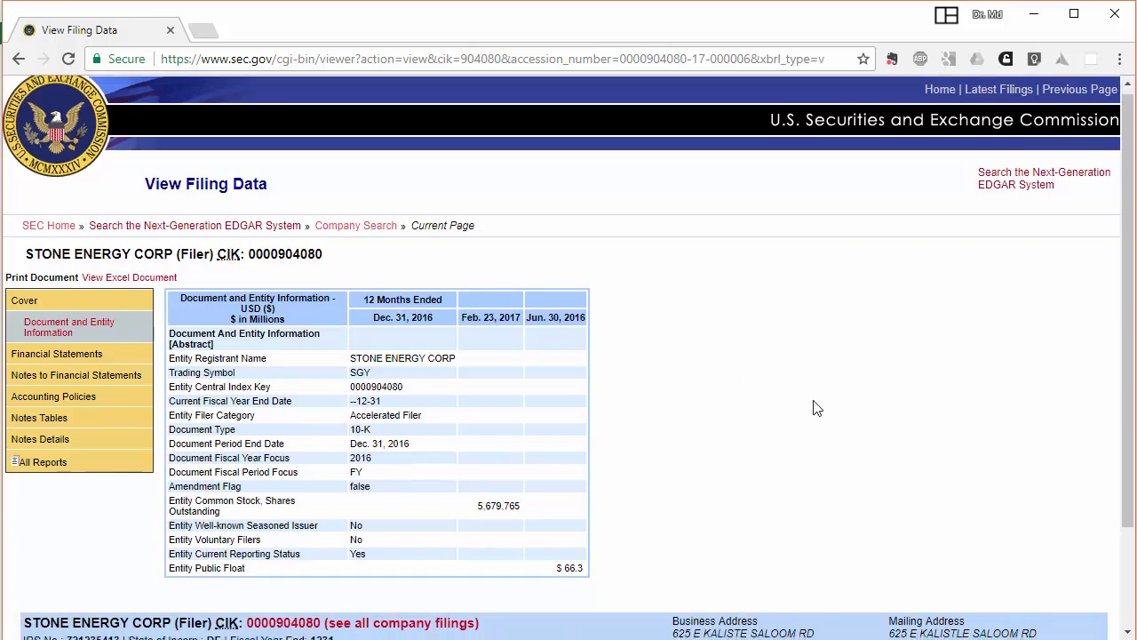
View the consolidated balance sheet, operations and cash flow statements, then zoom out
{"action": "scroll", "scroll_direction": "up", "scroll_amount": 3}
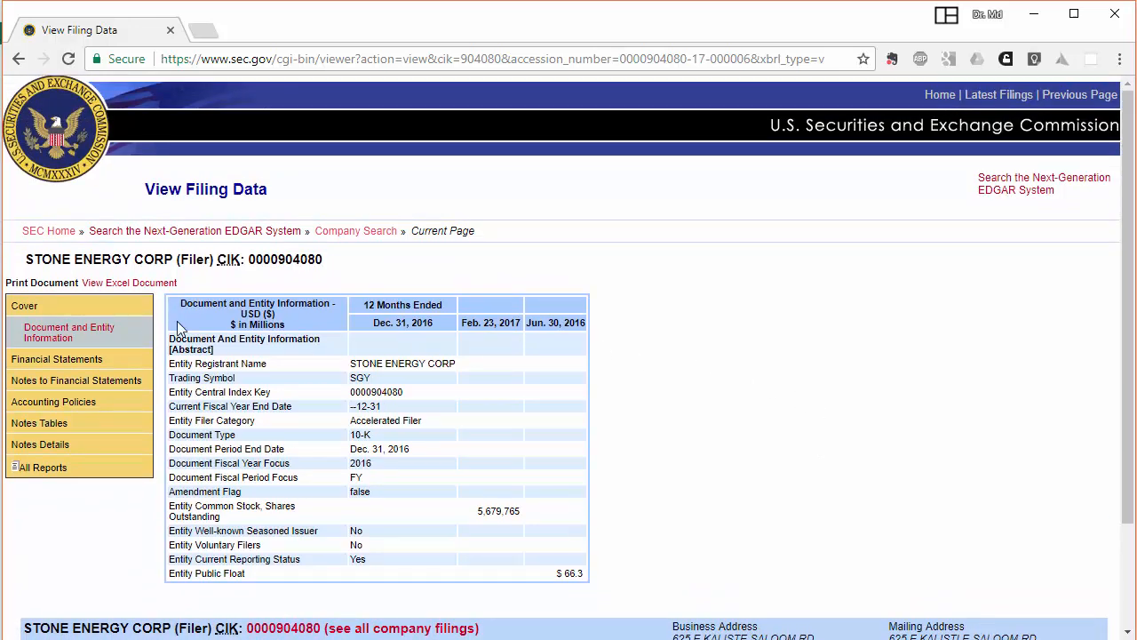
{"action": "mouse_move", "coordinate": [240, 418]}
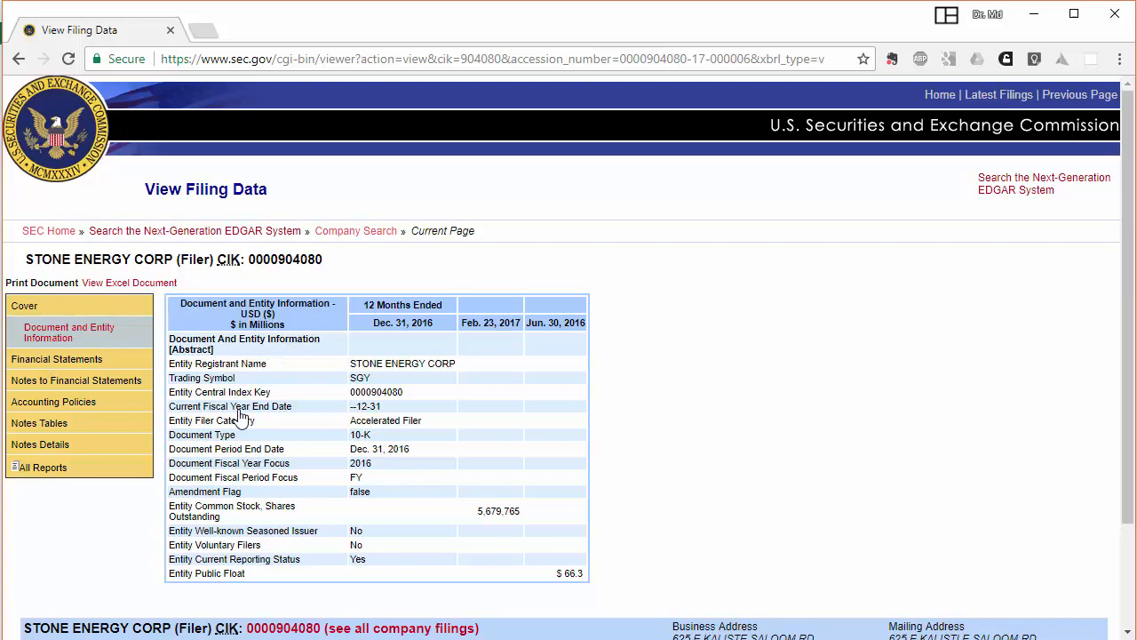
{"action": "left_click", "coordinate": [56, 359]}
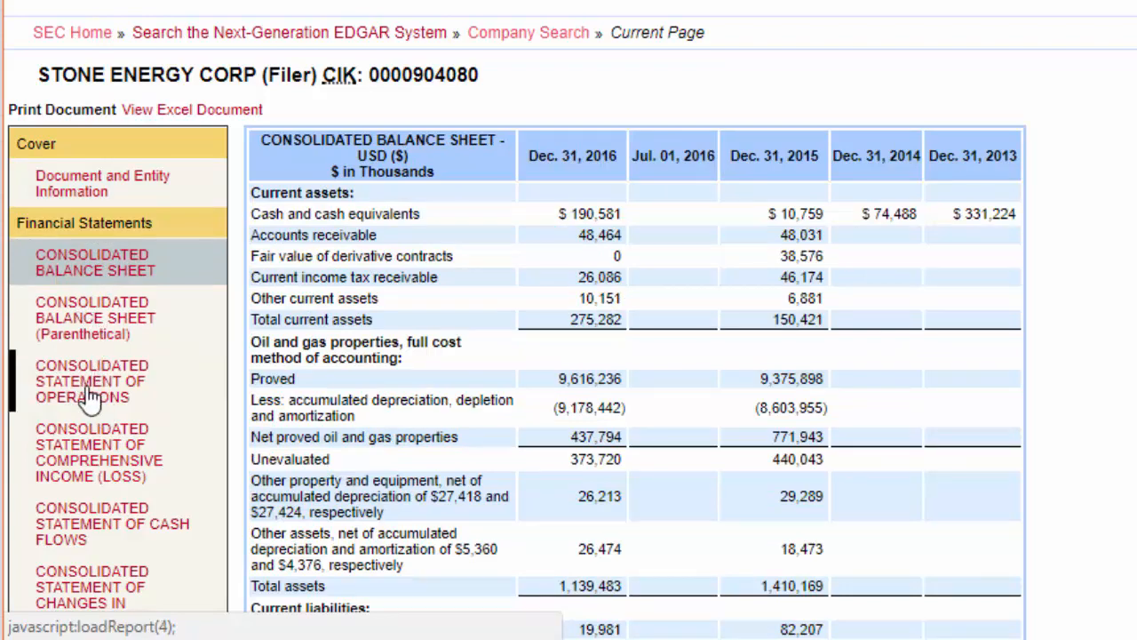
{"action": "left_click", "coordinate": [92, 380]}
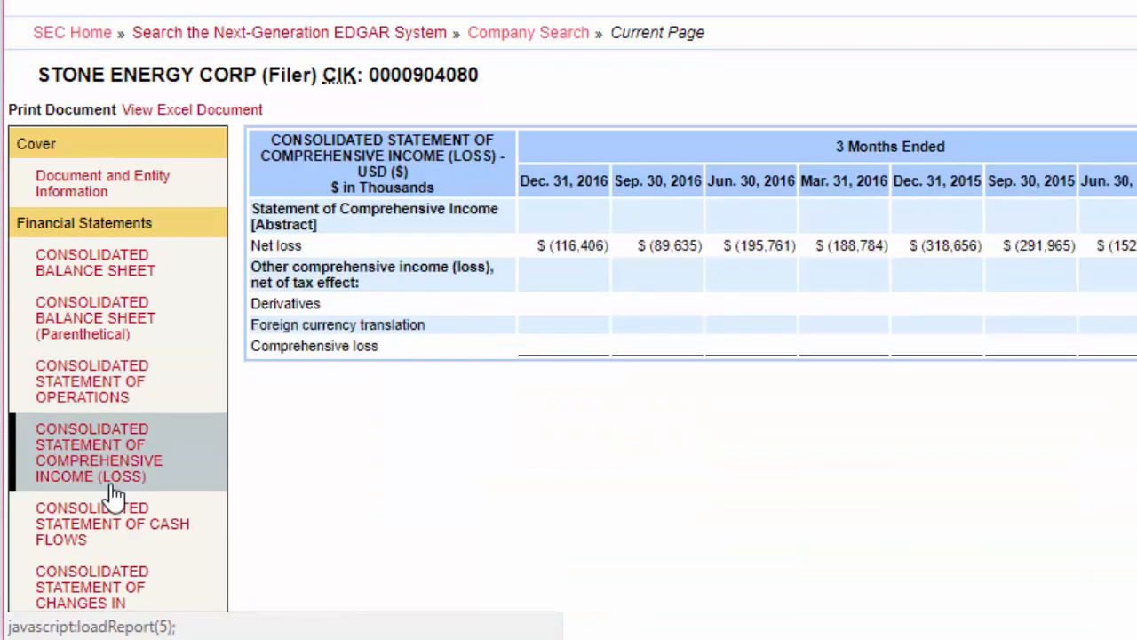
{"action": "left_click", "coordinate": [112, 523]}
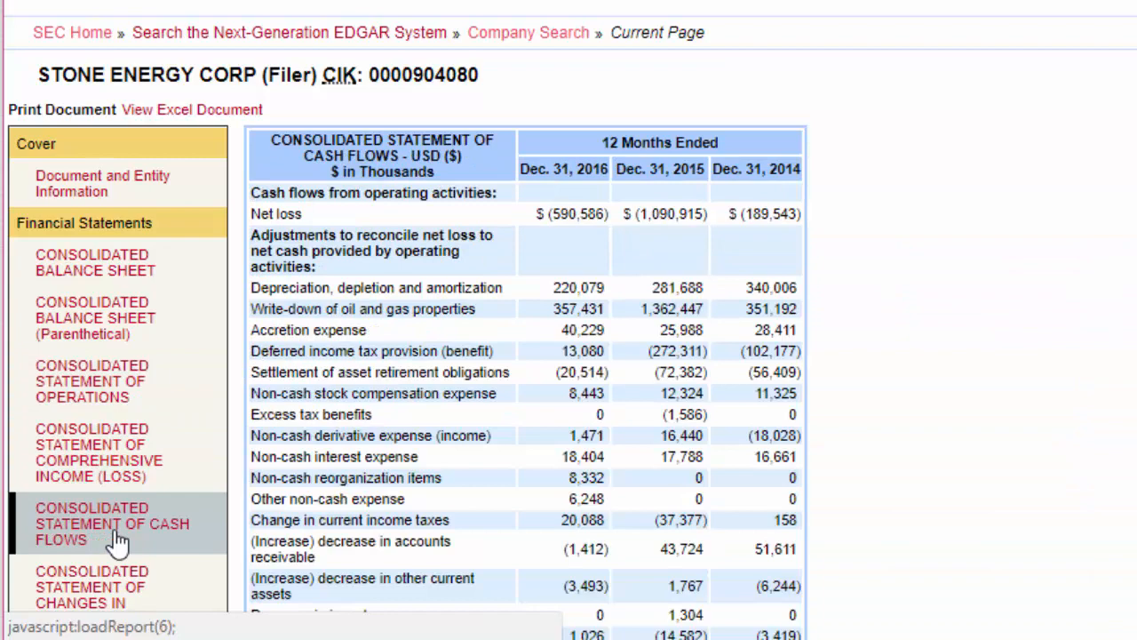
{"action": "scroll", "scroll_direction": "down", "scroll_amount": 3}
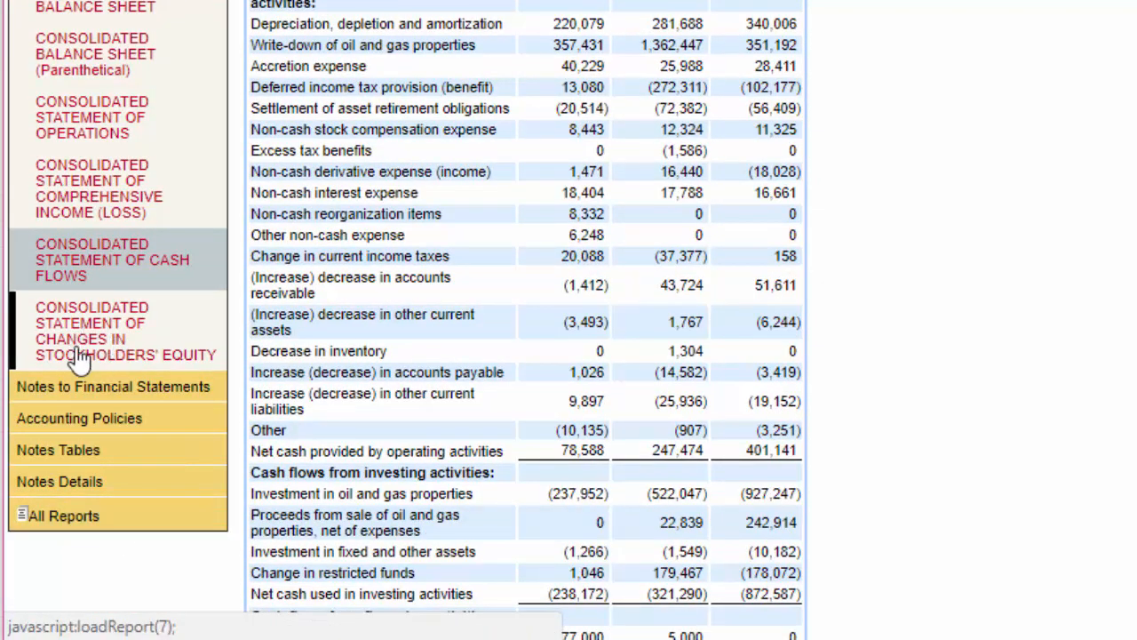
{"action": "mouse_move", "coordinate": [84, 347]}
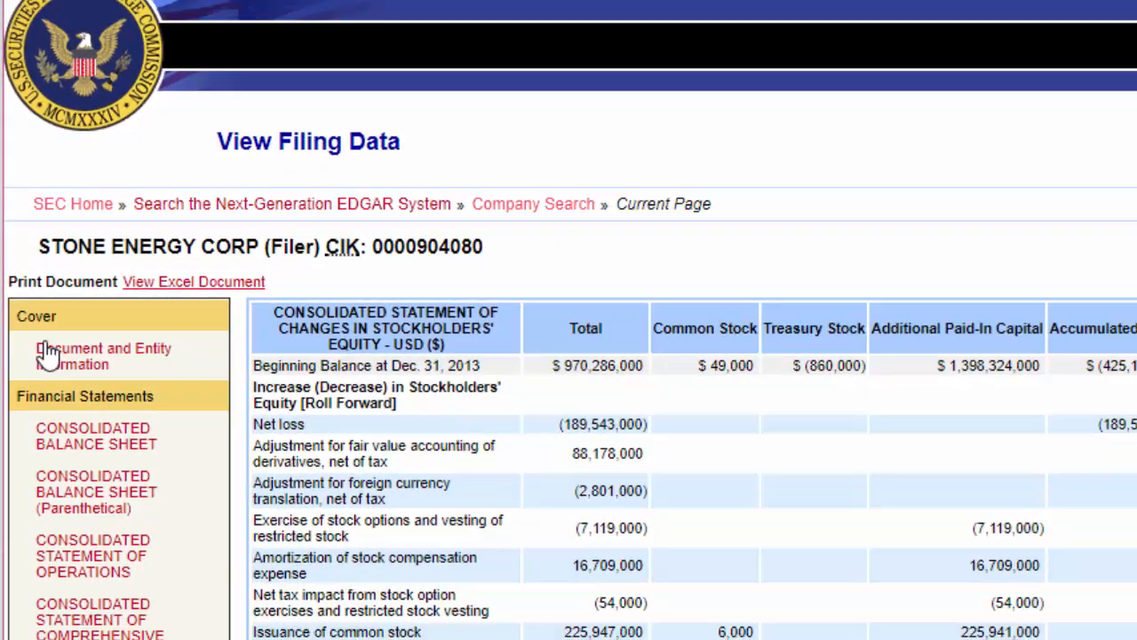
{"action": "key", "text": "Ctrl+minus"}
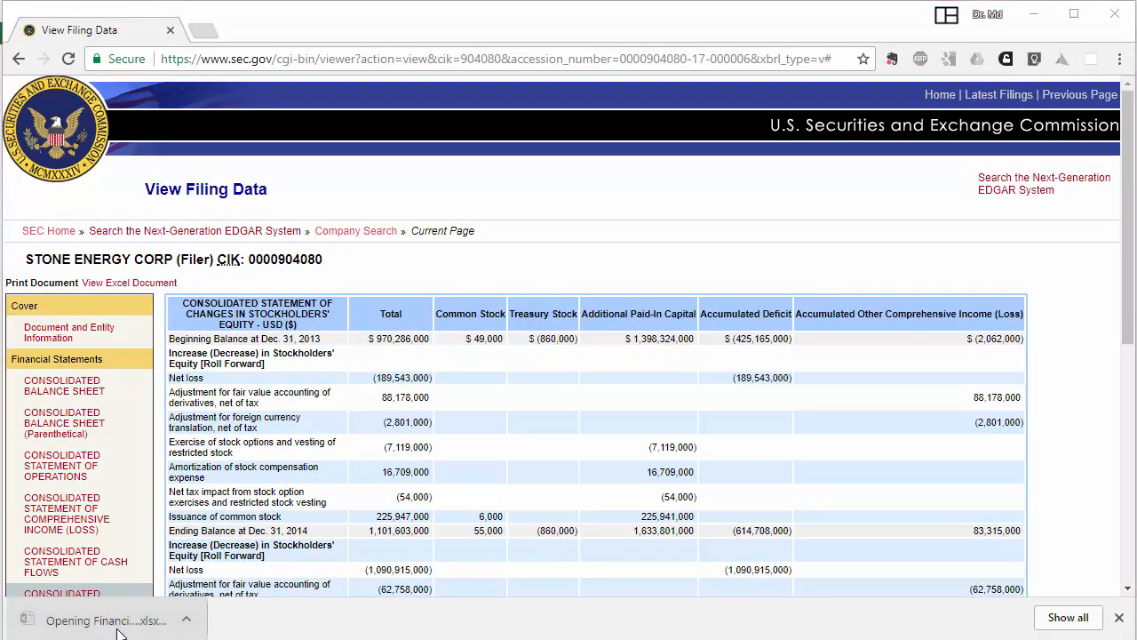
Open the downloaded Financial_Report.xlsx and enable editing
{"action": "left_click", "coordinate": [107, 619]}
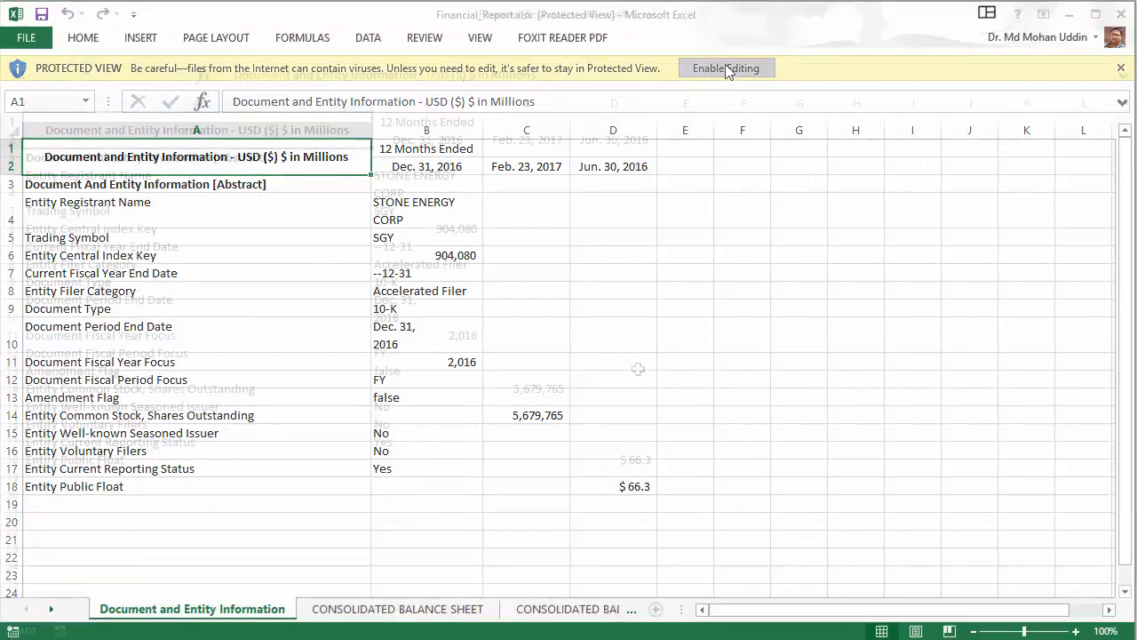
{"action": "left_click", "coordinate": [726, 68]}
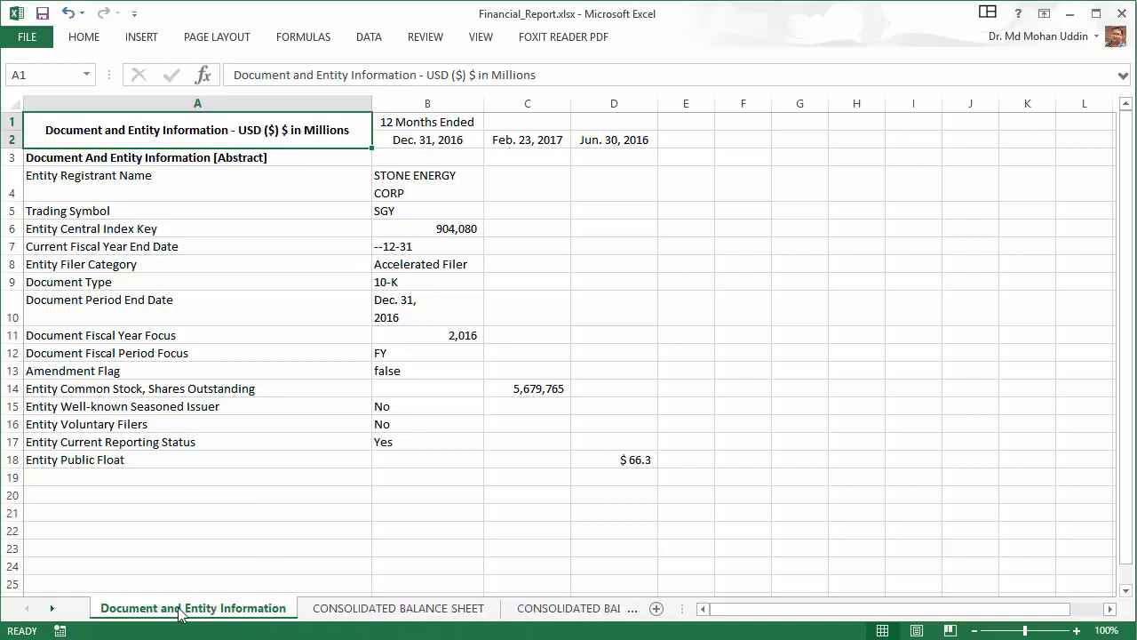
Browse sheets from the balance sheet through operations, notes and Concentrations
{"action": "left_click", "coordinate": [398, 608]}
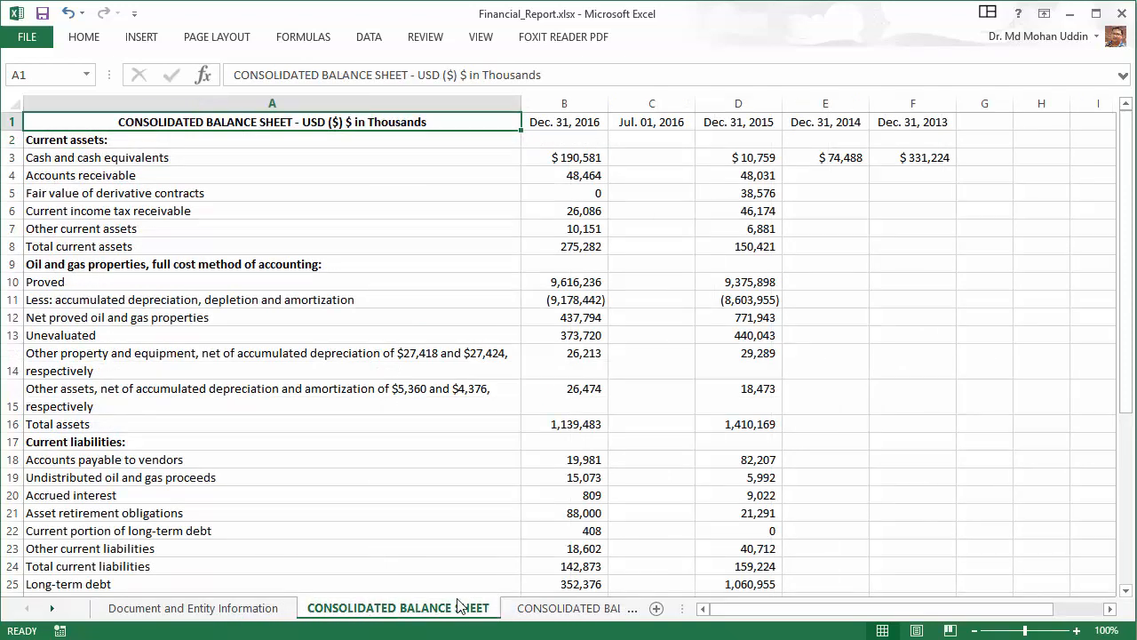
{"action": "left_click", "coordinate": [408, 608]}
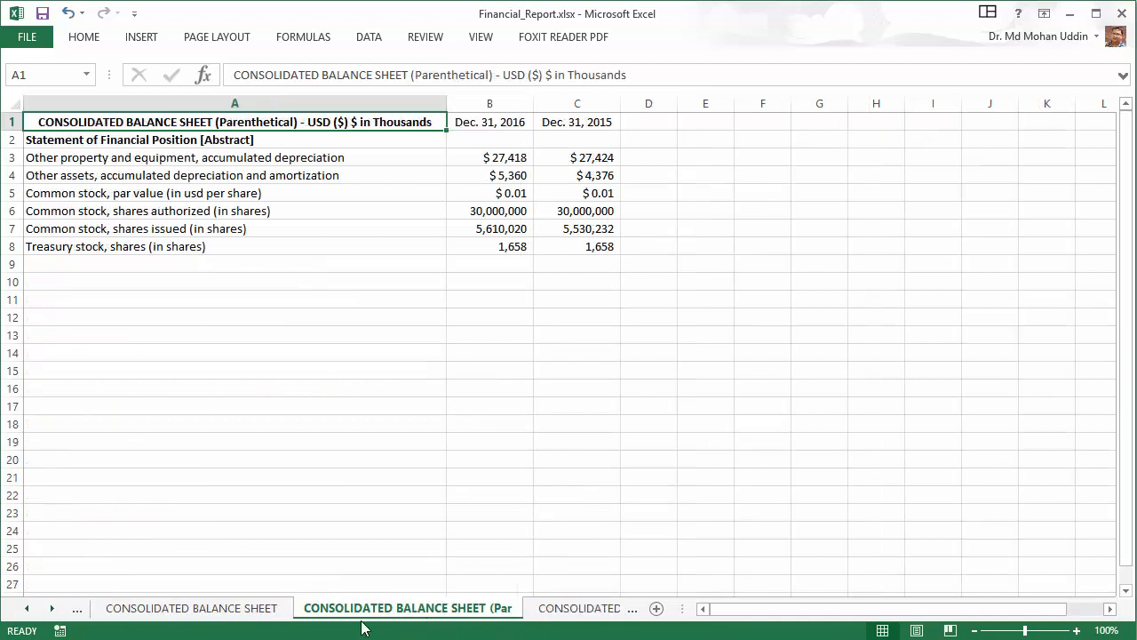
{"action": "mouse_move", "coordinate": [461, 619]}
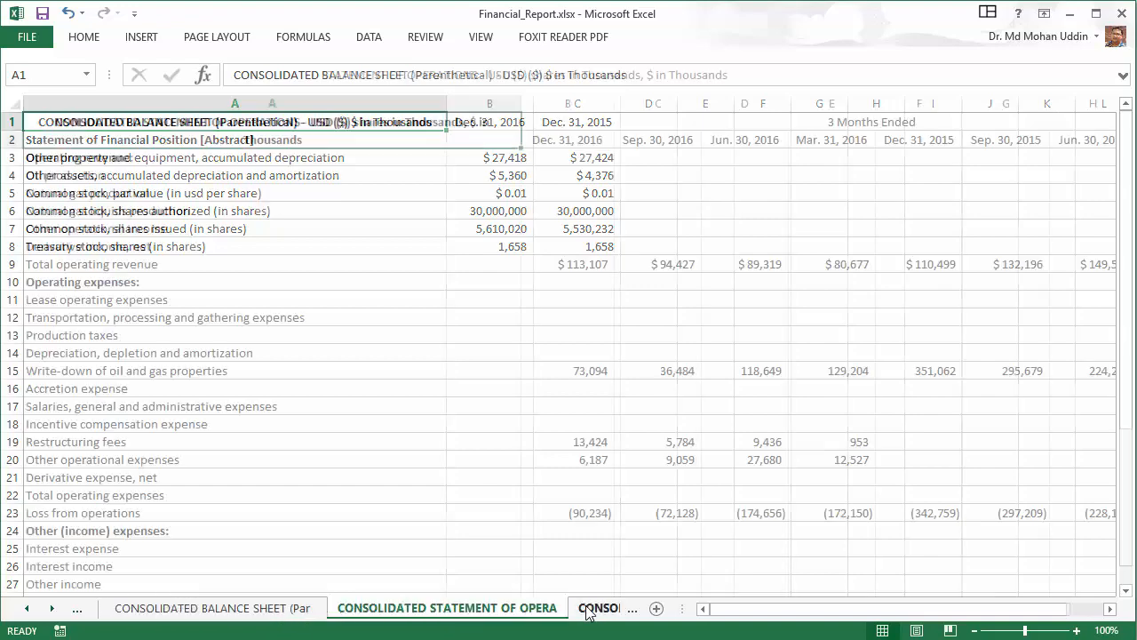
{"action": "left_click", "coordinate": [447, 608]}
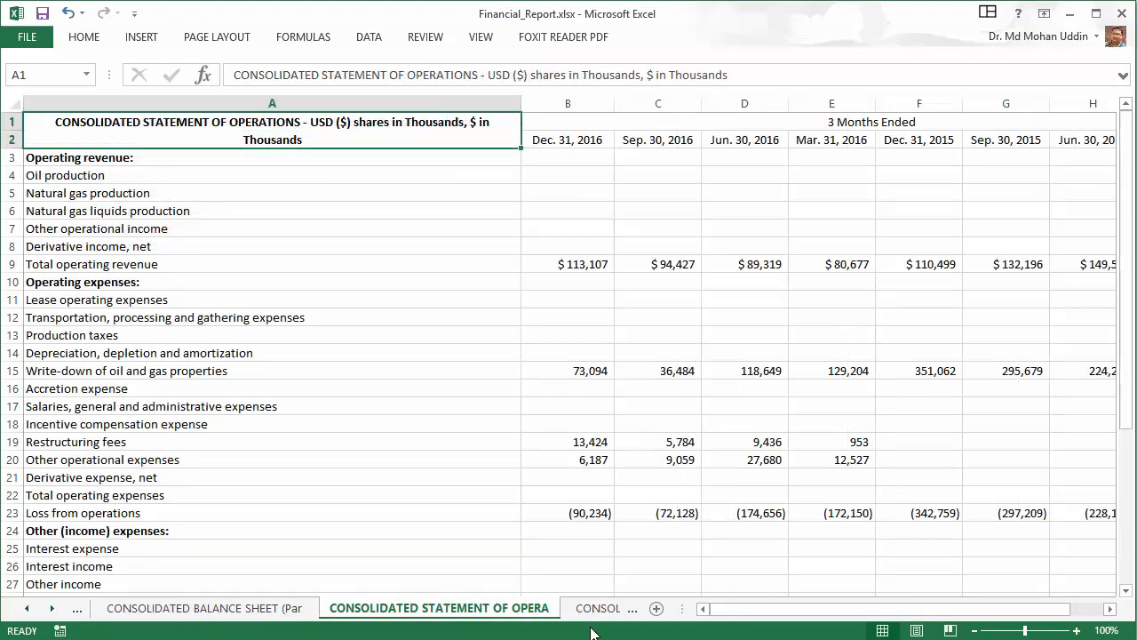
{"action": "left_click", "coordinate": [451, 608]}
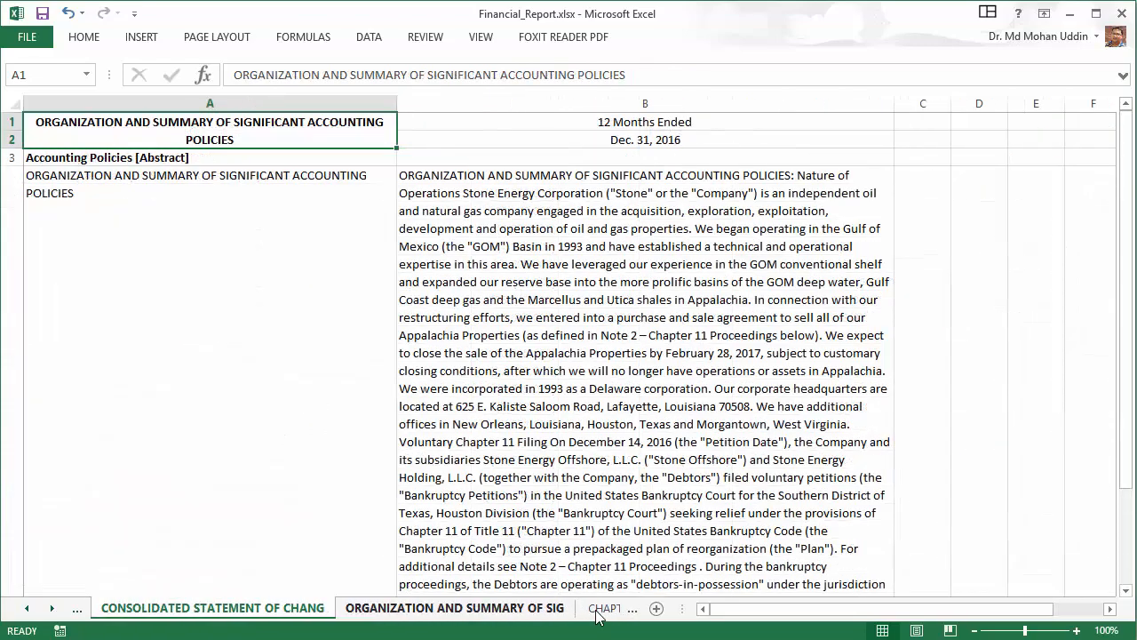
{"action": "left_click", "coordinate": [557, 608]}
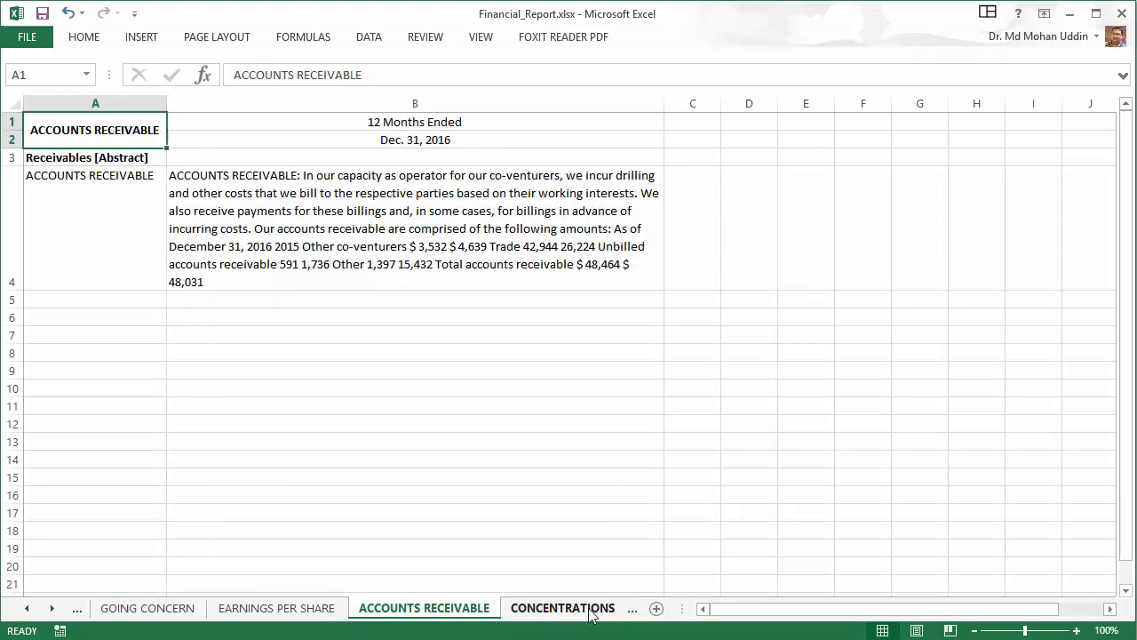
{"action": "left_click", "coordinate": [563, 607]}
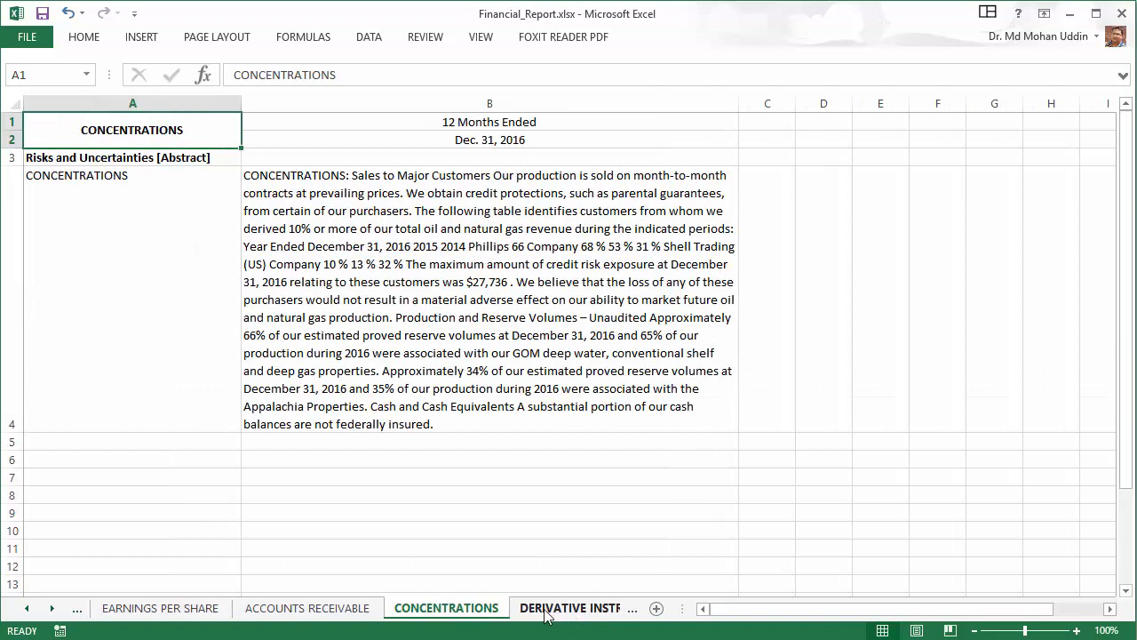
{"action": "mouse_move", "coordinate": [223, 629]}
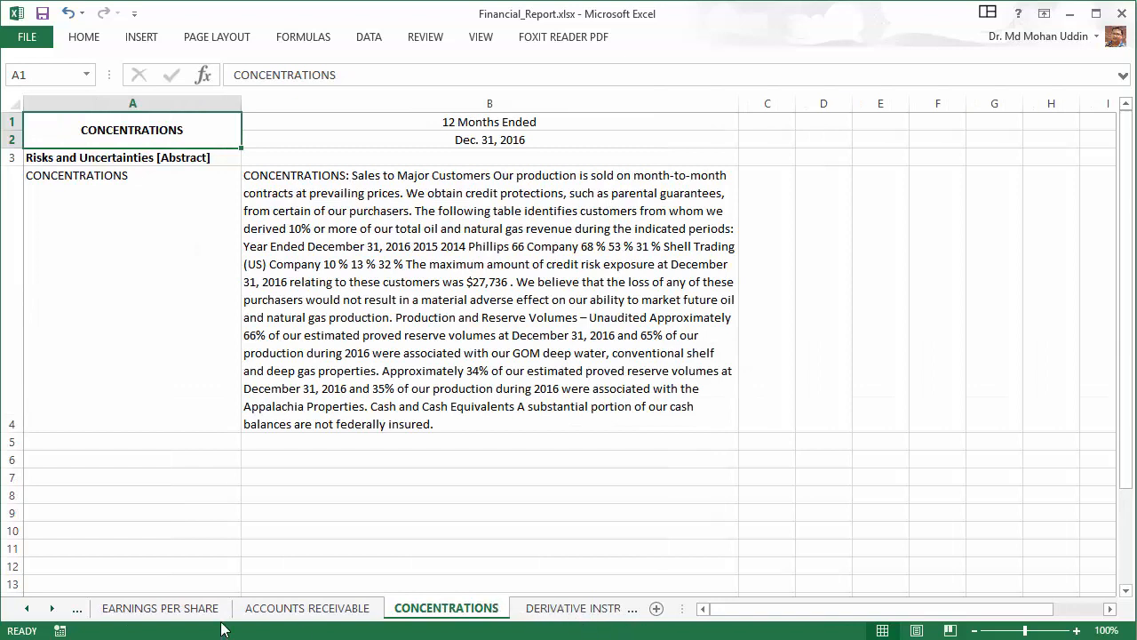
Scroll the sheet tabs back to the start and return to CONSOLIDATED BALANCE SHEET
{"action": "left_click", "coordinate": [24, 608]}
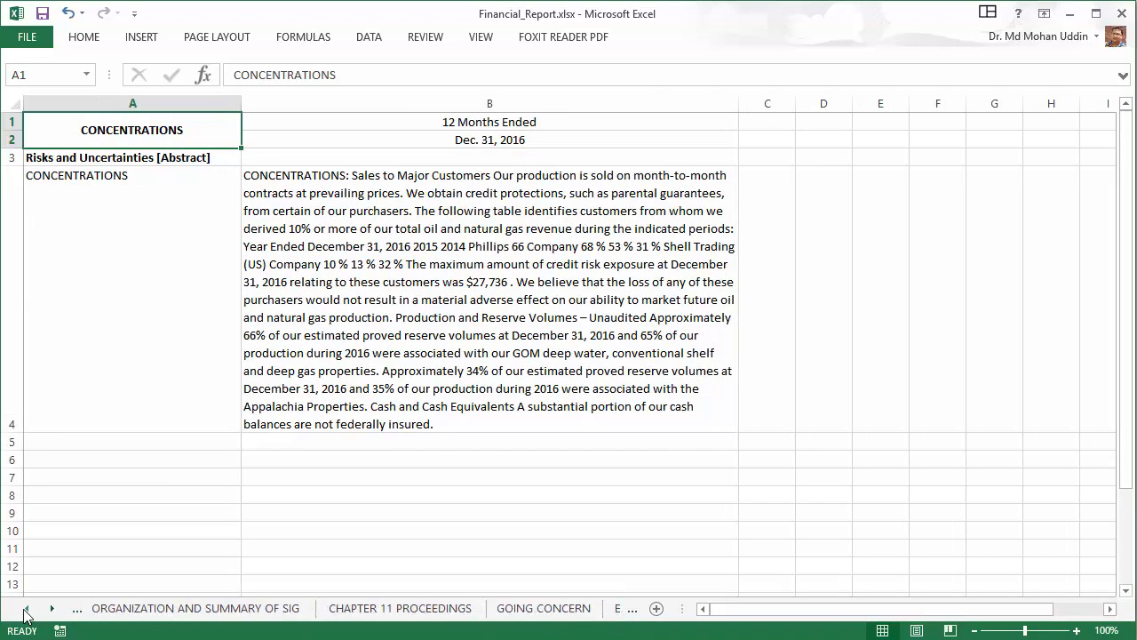
{"action": "left_click", "coordinate": [51, 607]}
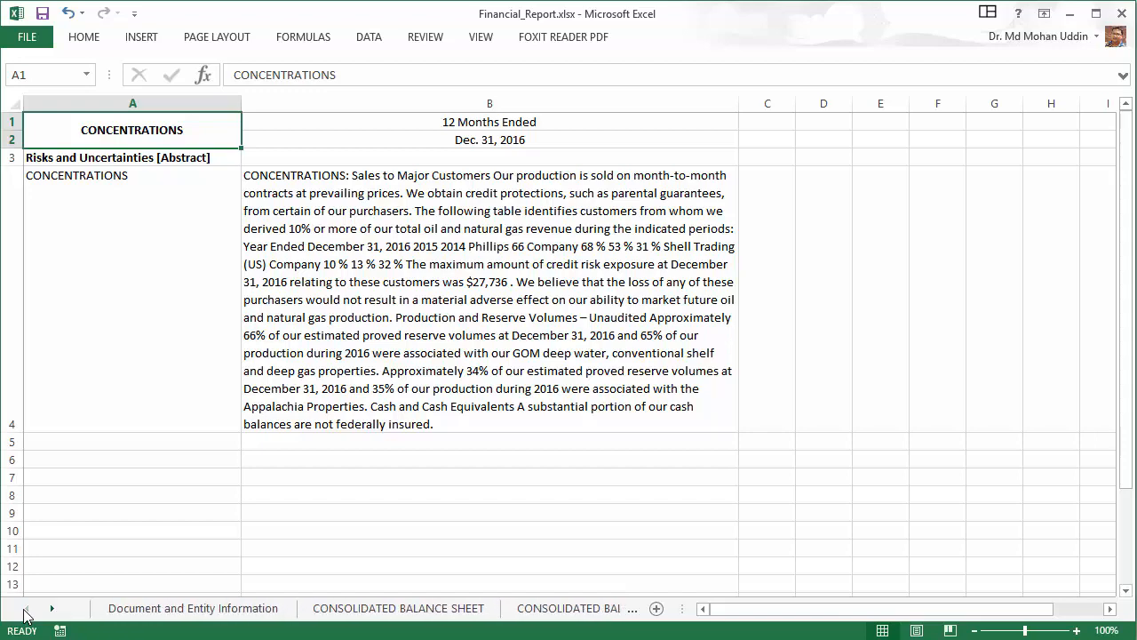
{"action": "left_click", "coordinate": [397, 608]}
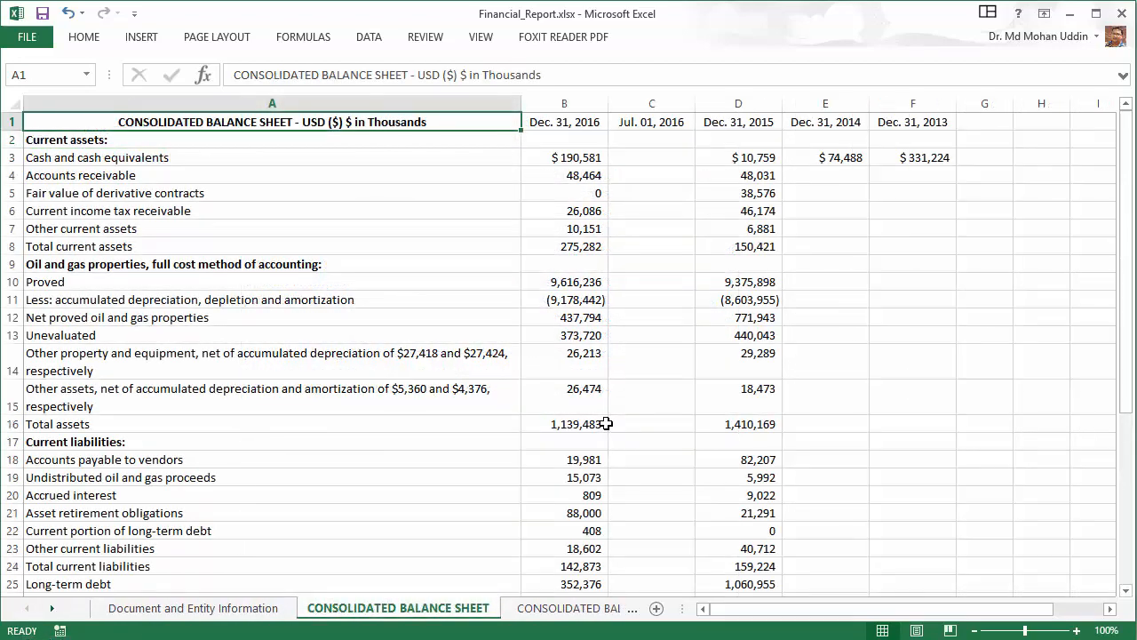